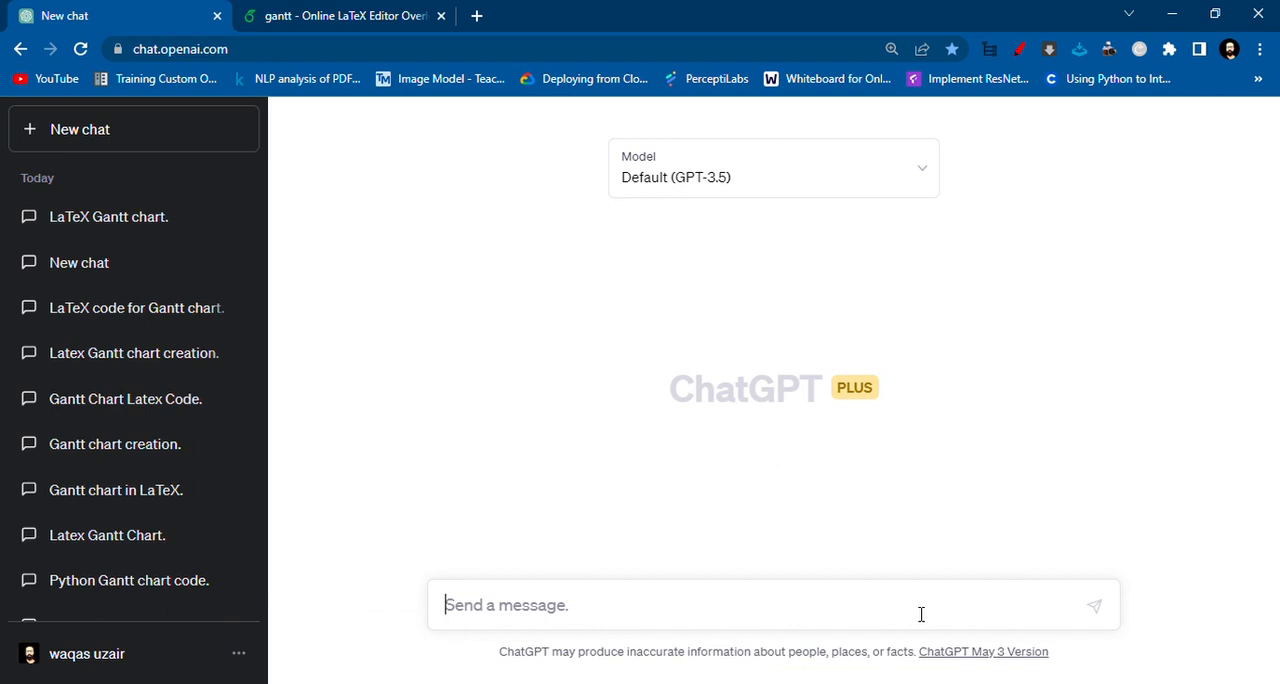
# Draft a ChatGPT prompt requesting detailed LaTeX code for a software development project Gantt chart.
pyautogui.write('write a latex cod')
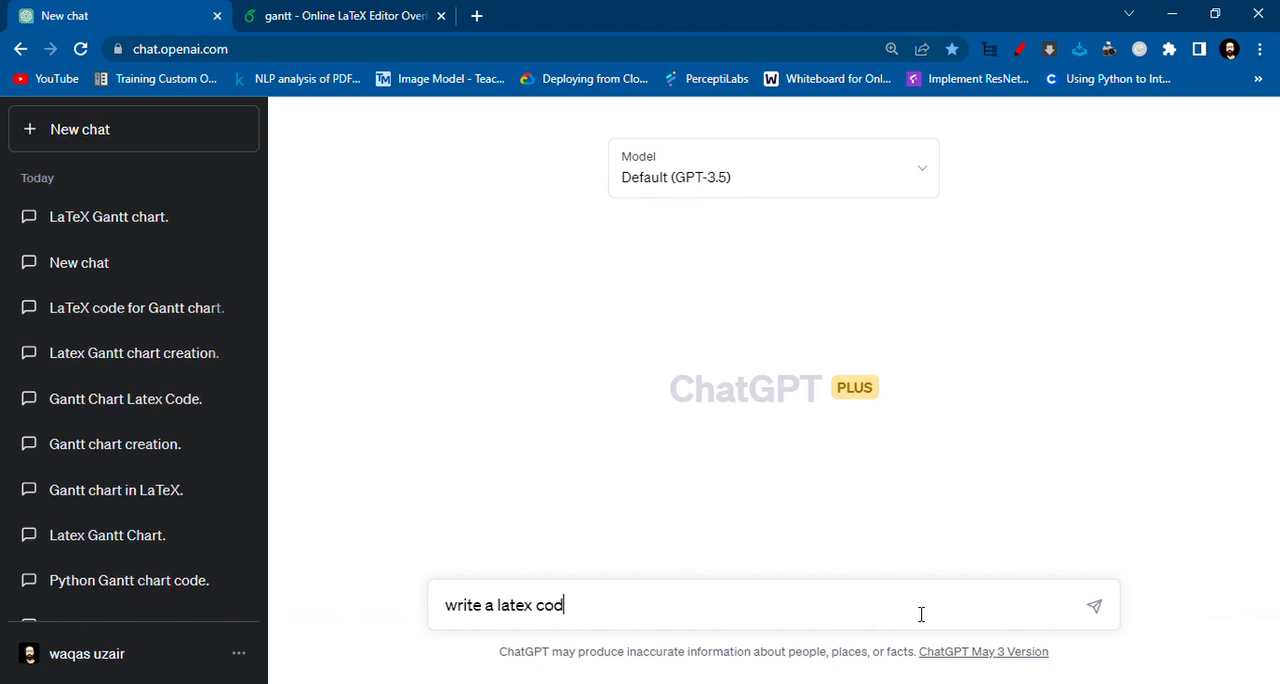
pyautogui.write('e to make a gantt cha')
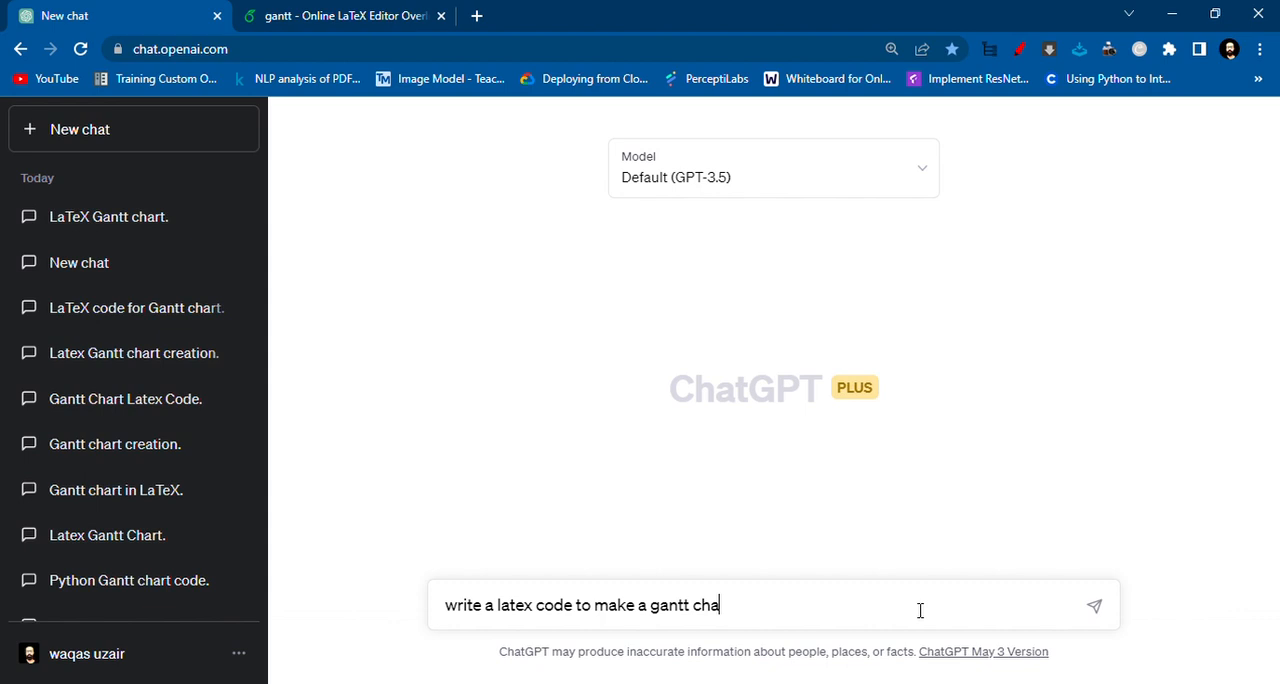
pyautogui.write('rt')
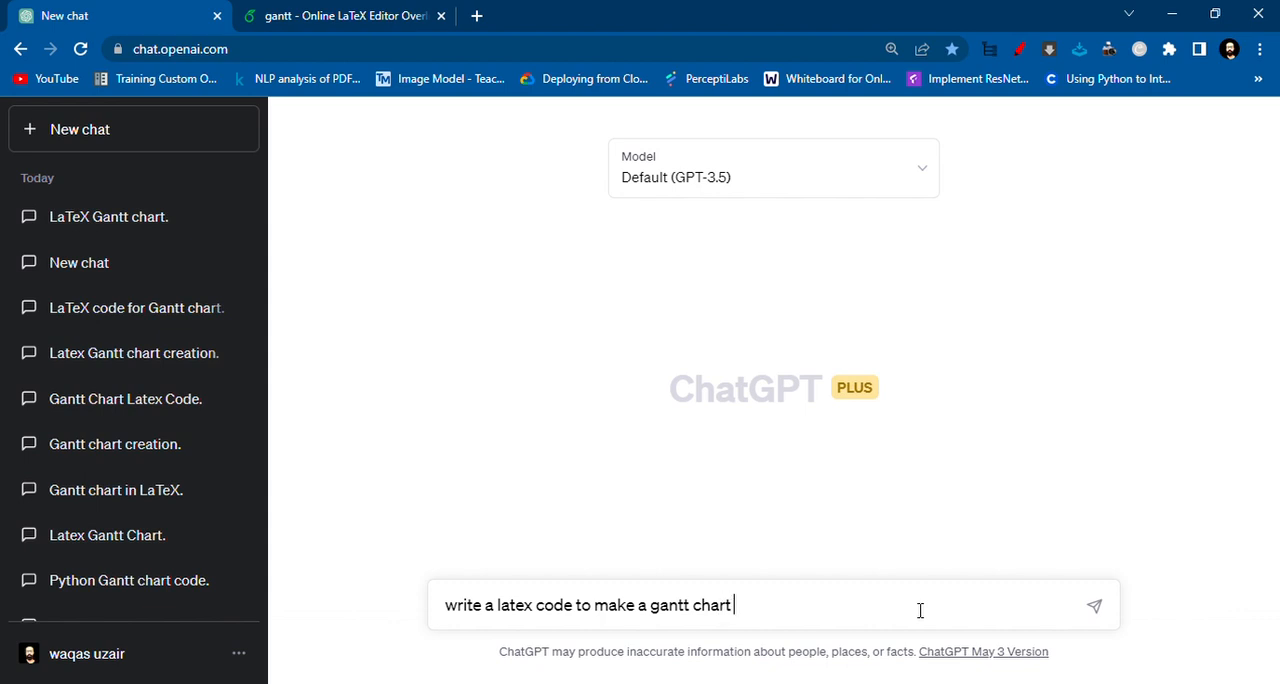
pyautogui.write('for a s')
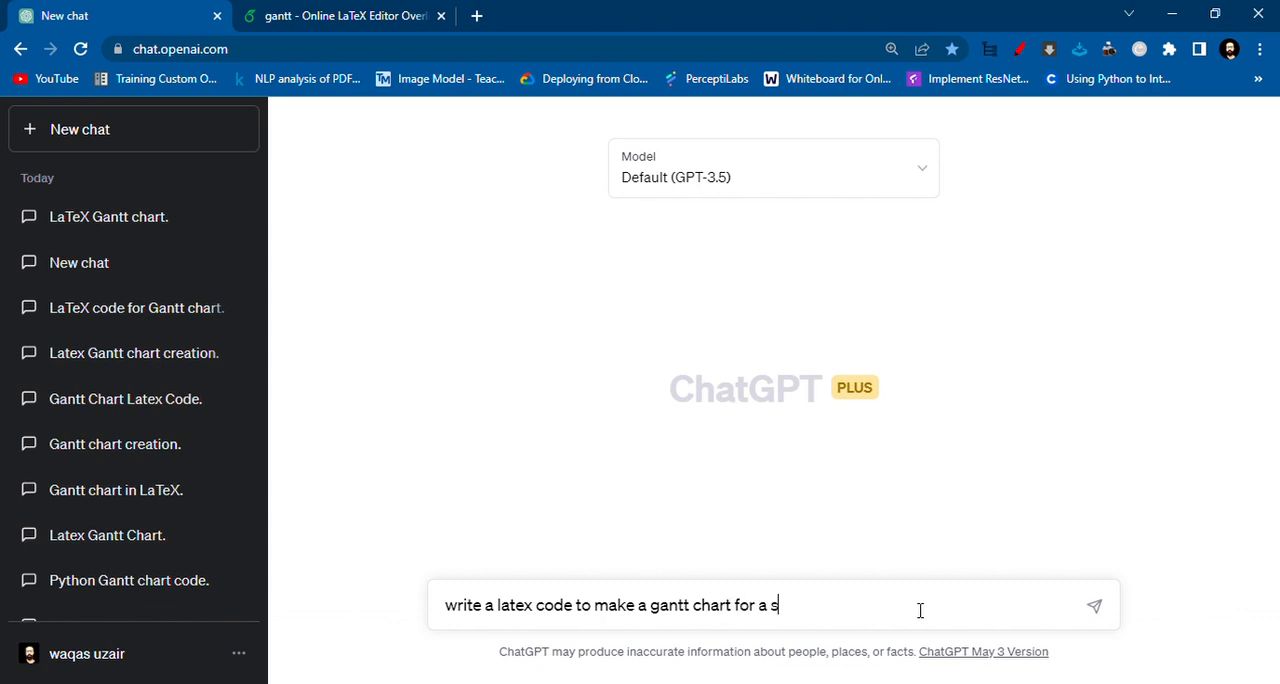
pyautogui.write('o')
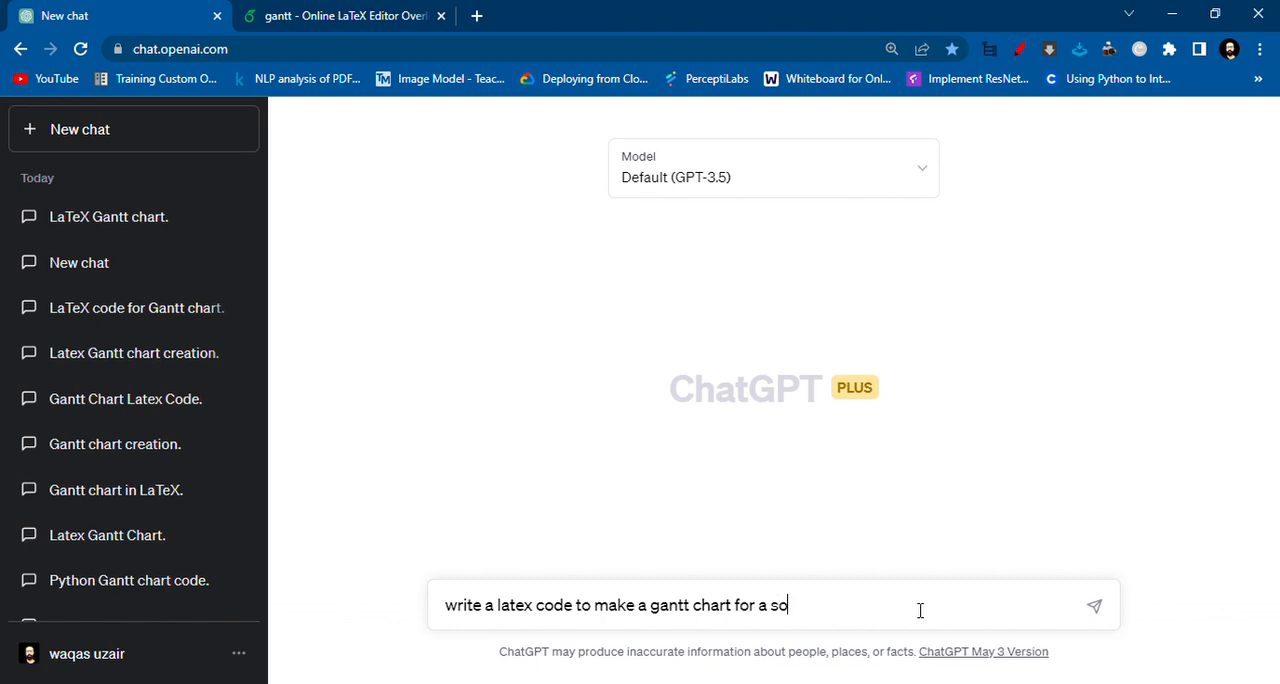
pyautogui.write('ftware')
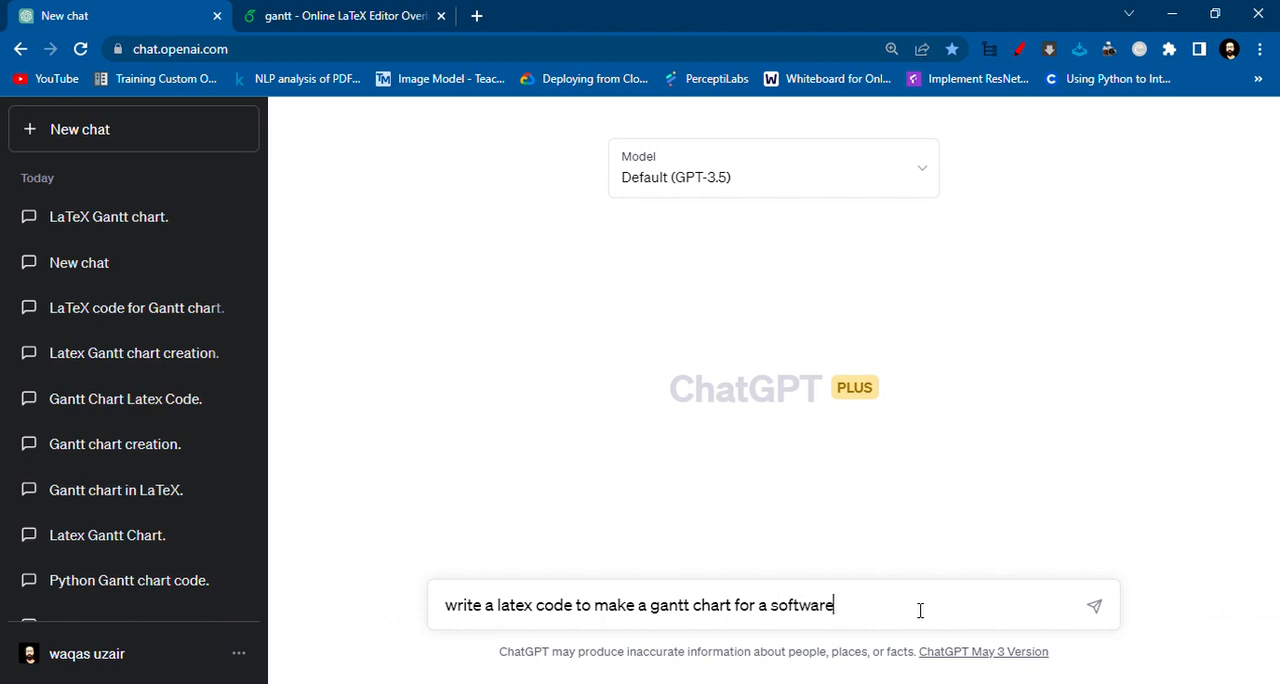
pyautogui.write('development pro')
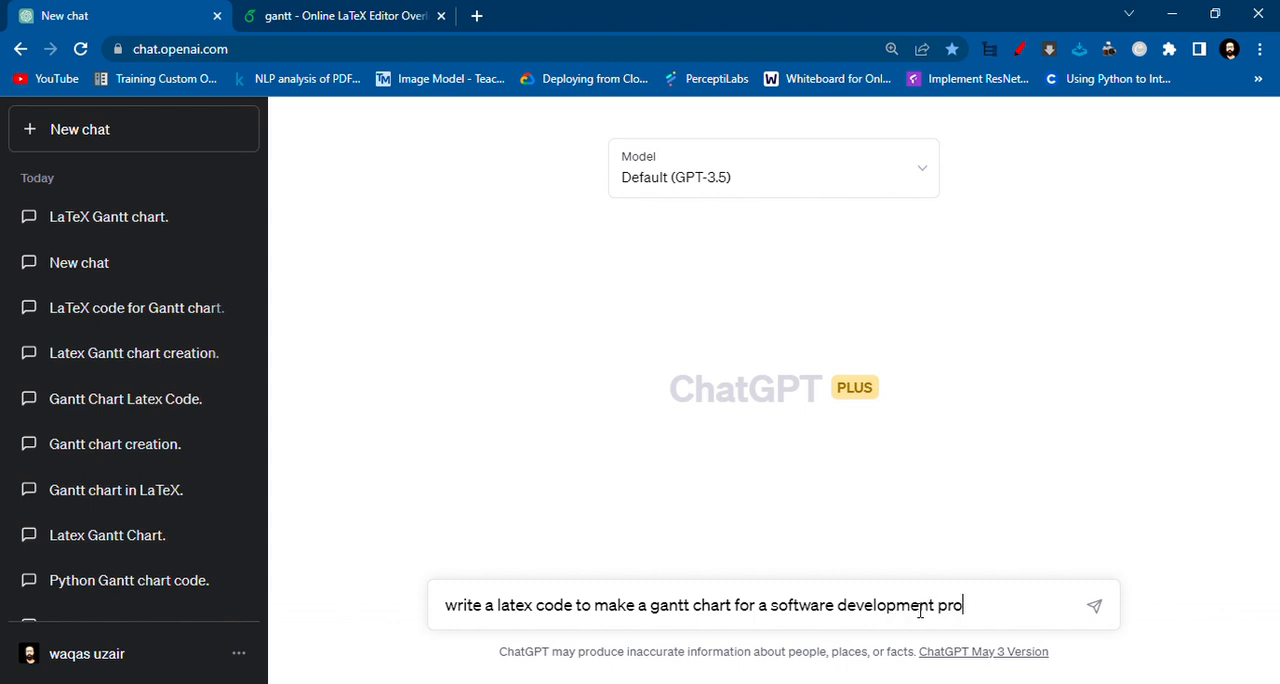
pyautogui.write('ject')
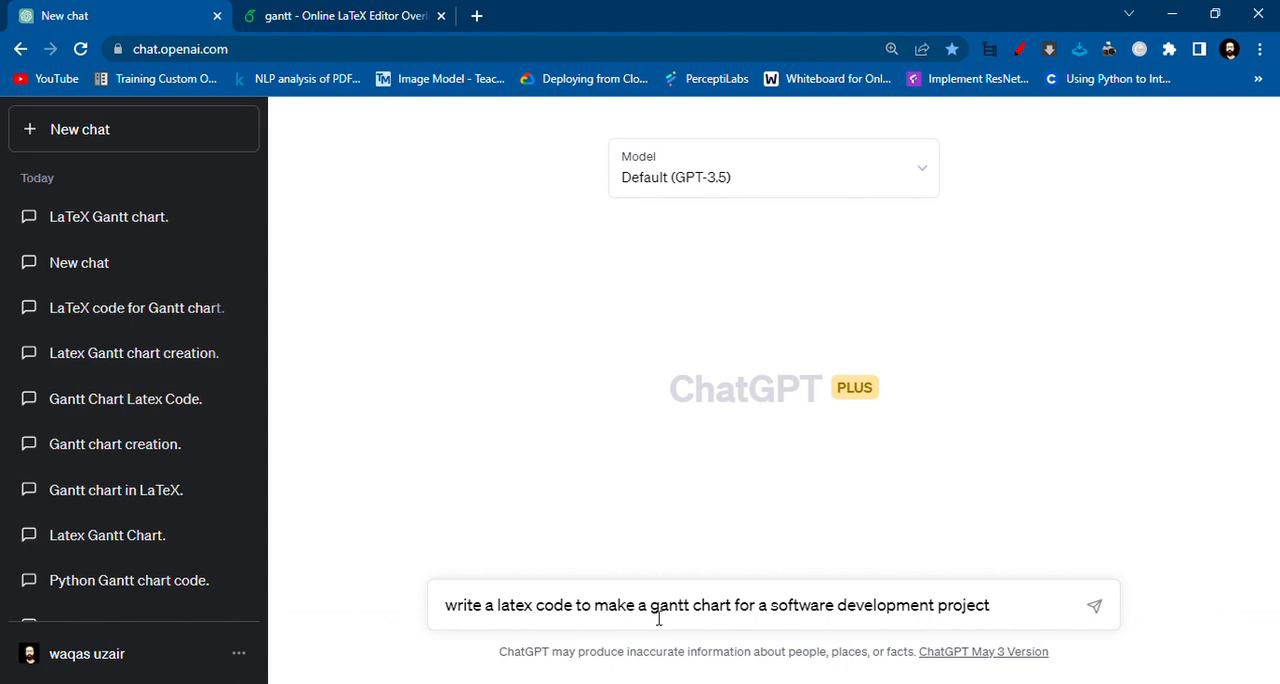
pyautogui.write('de')
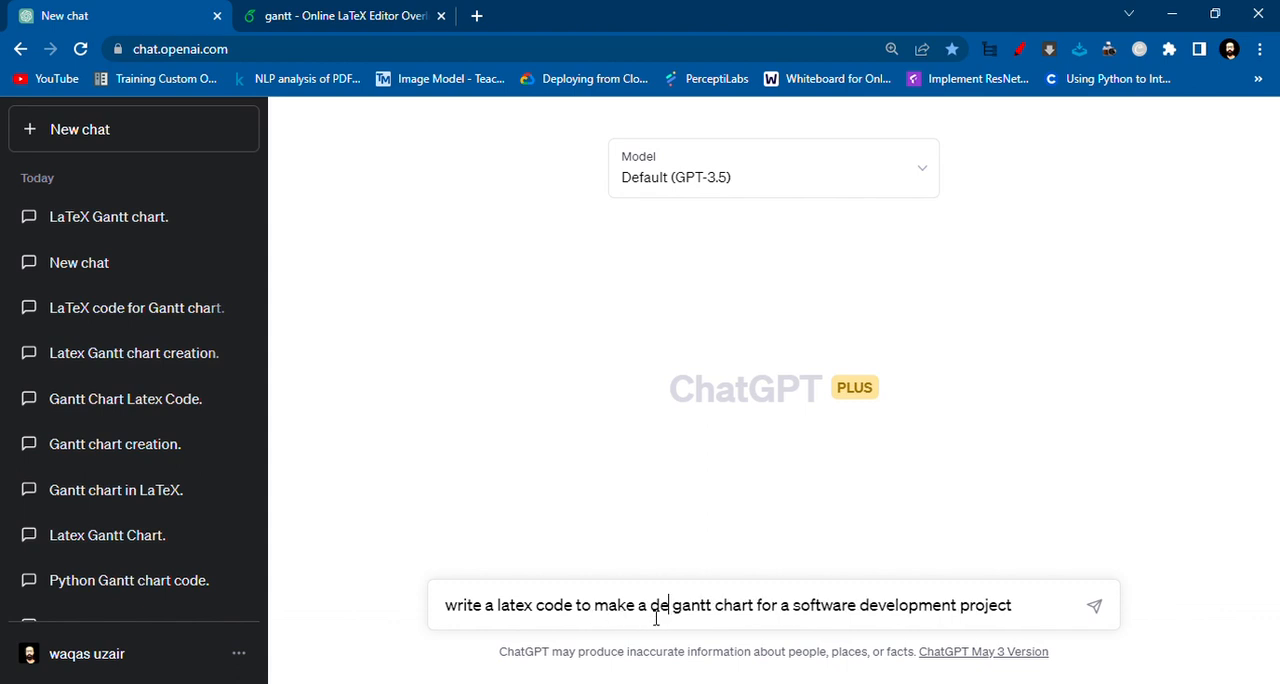
pyautogui.write('tailed')
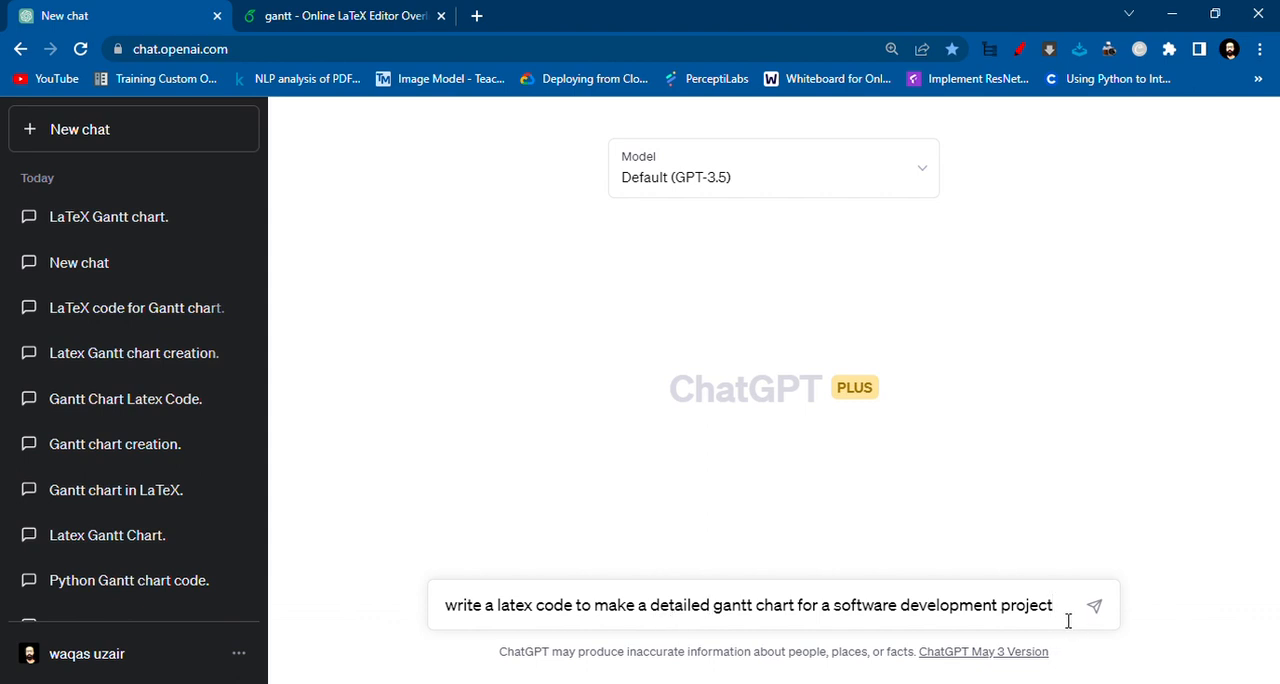
pyautogui.write('.')
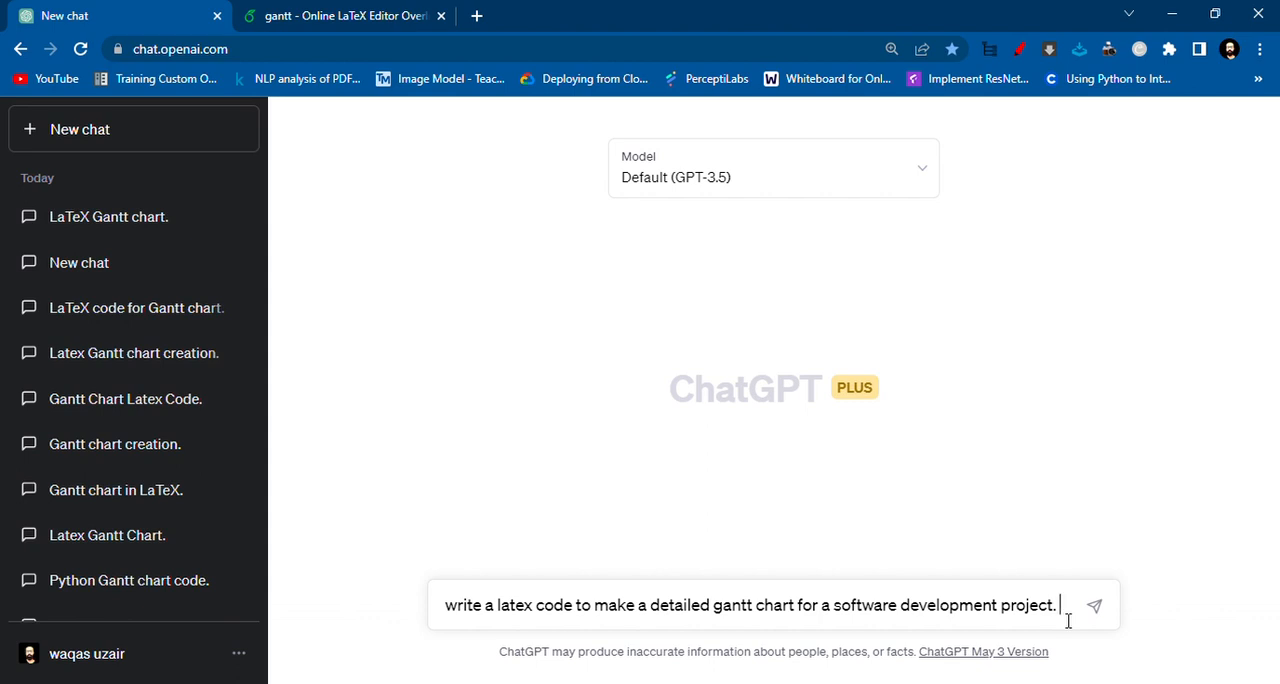
# Extend the prompt to ask for the geometry package to adjust the paper size.
pyautogui.write('use')
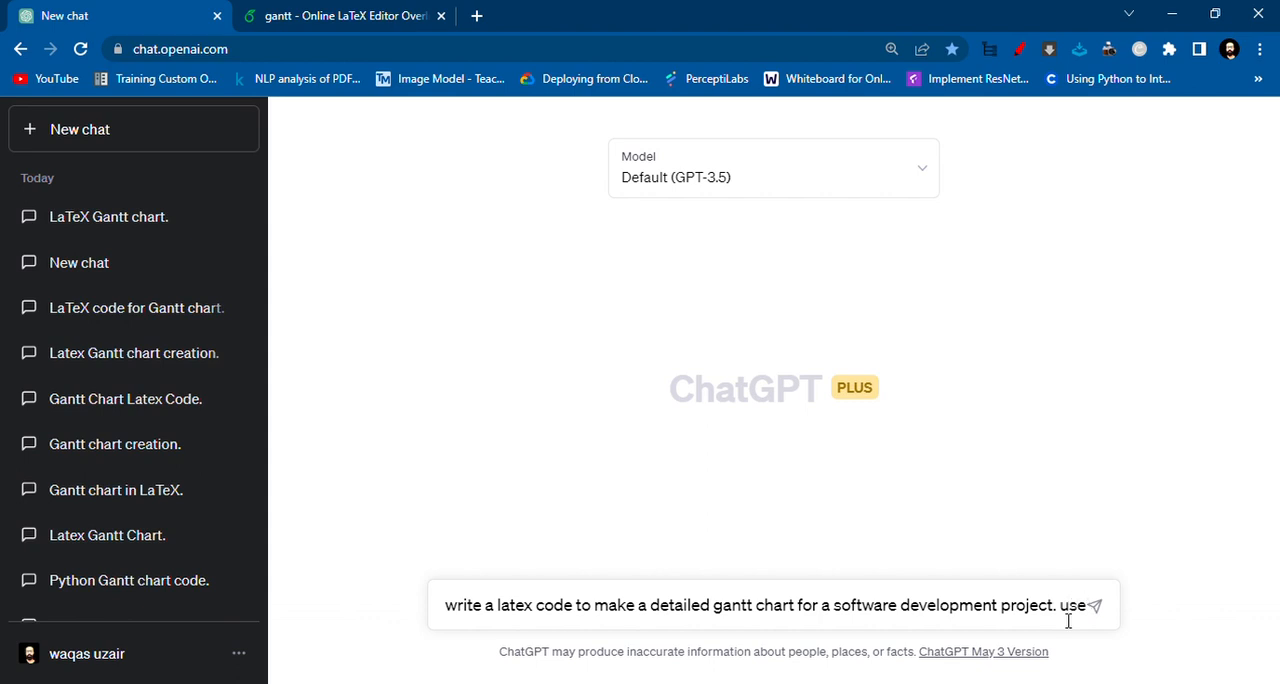
pyautogui.write('geometry')
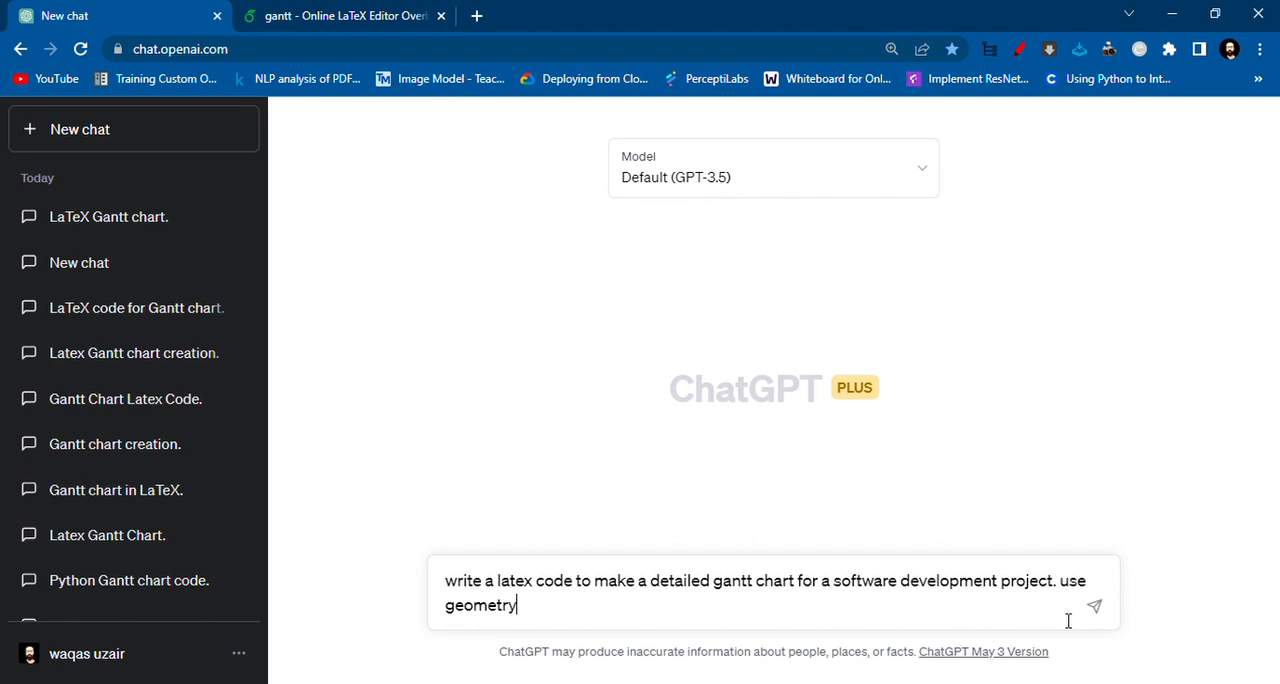
pyautogui.write('package to')
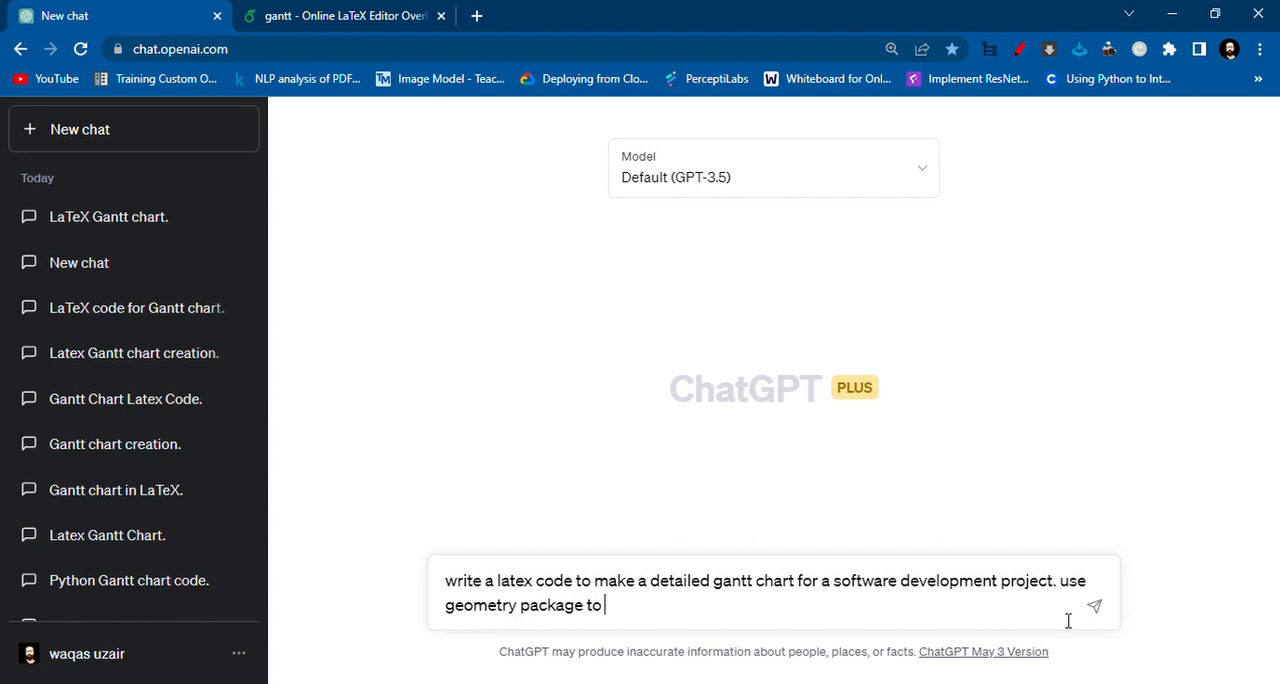
pyautogui.write('adjust th')
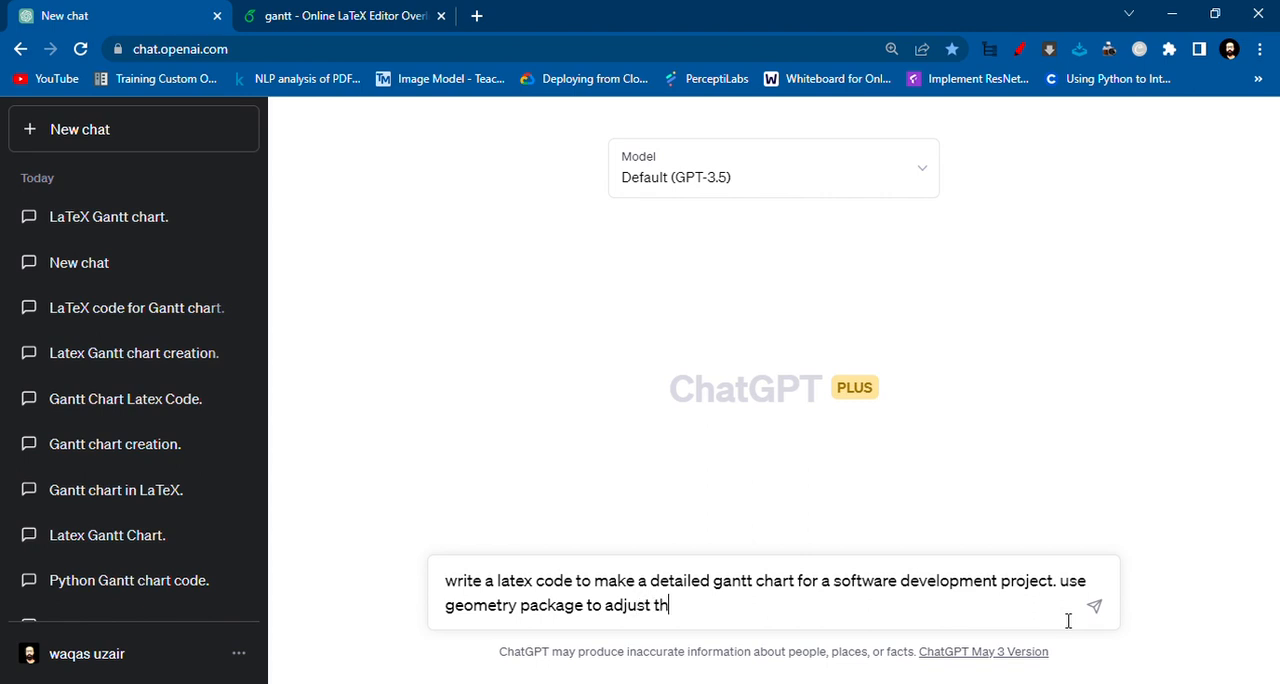
pyautogui.write('e size of the')
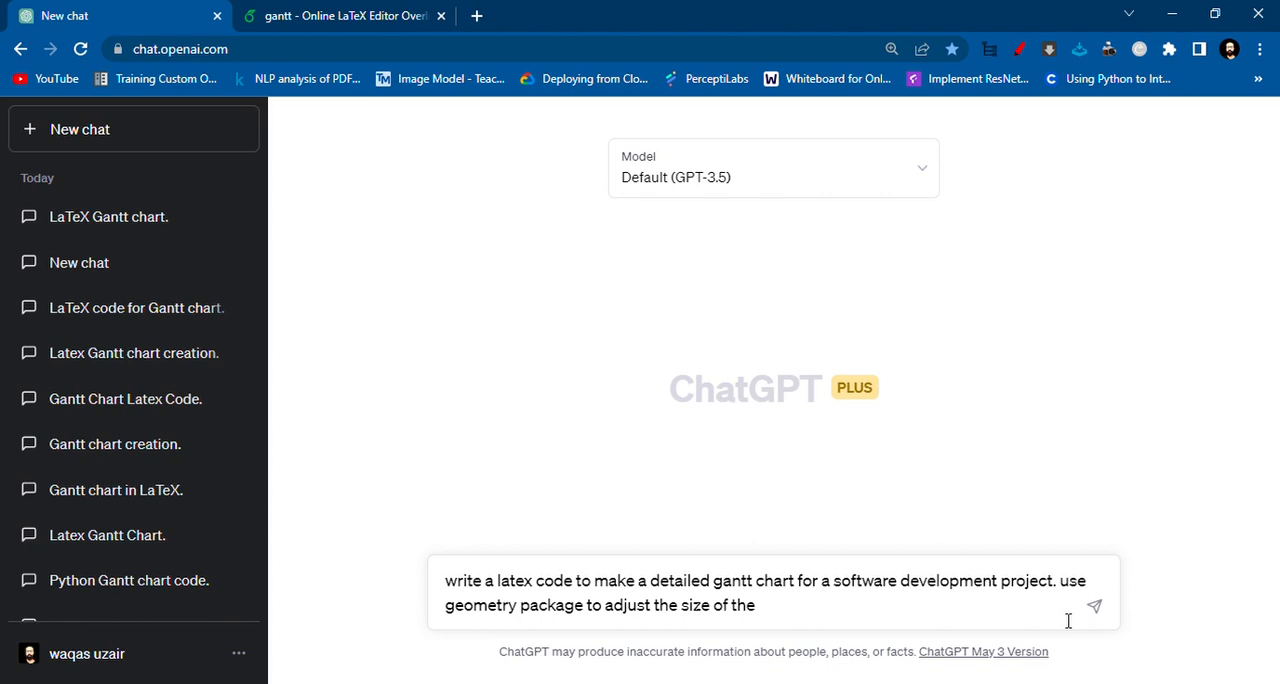
pyautogui.write('gantt')
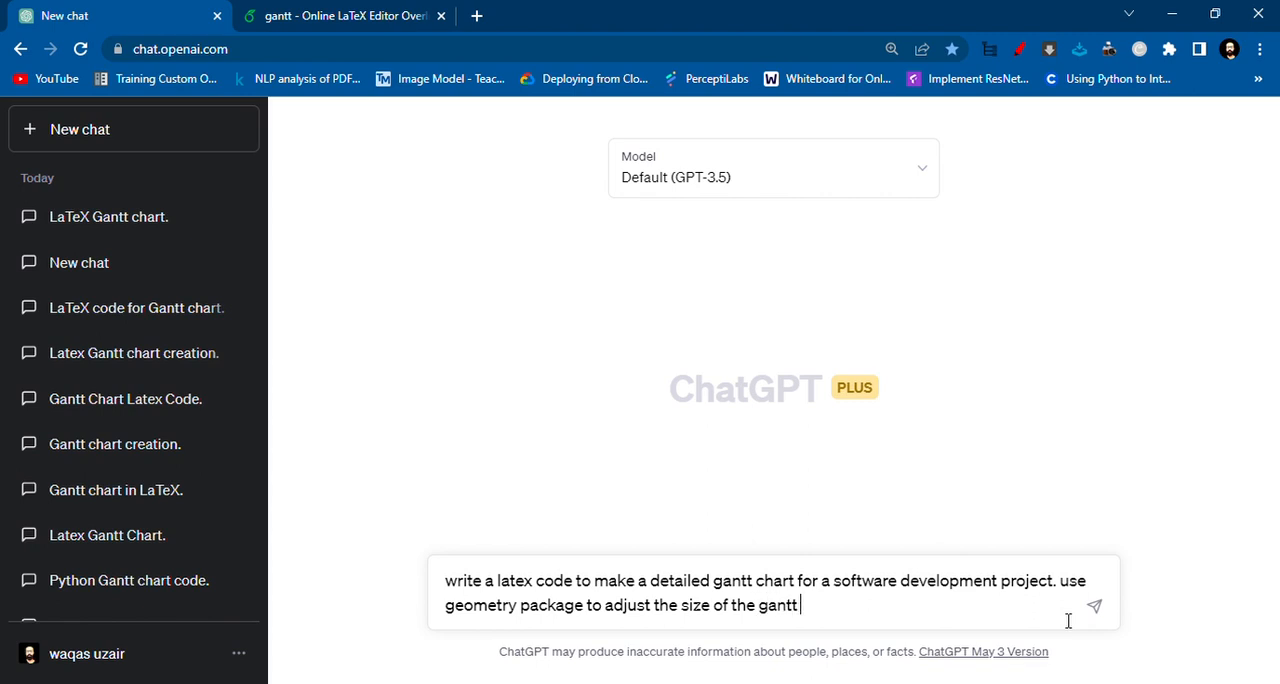
pyautogui.write('chart')
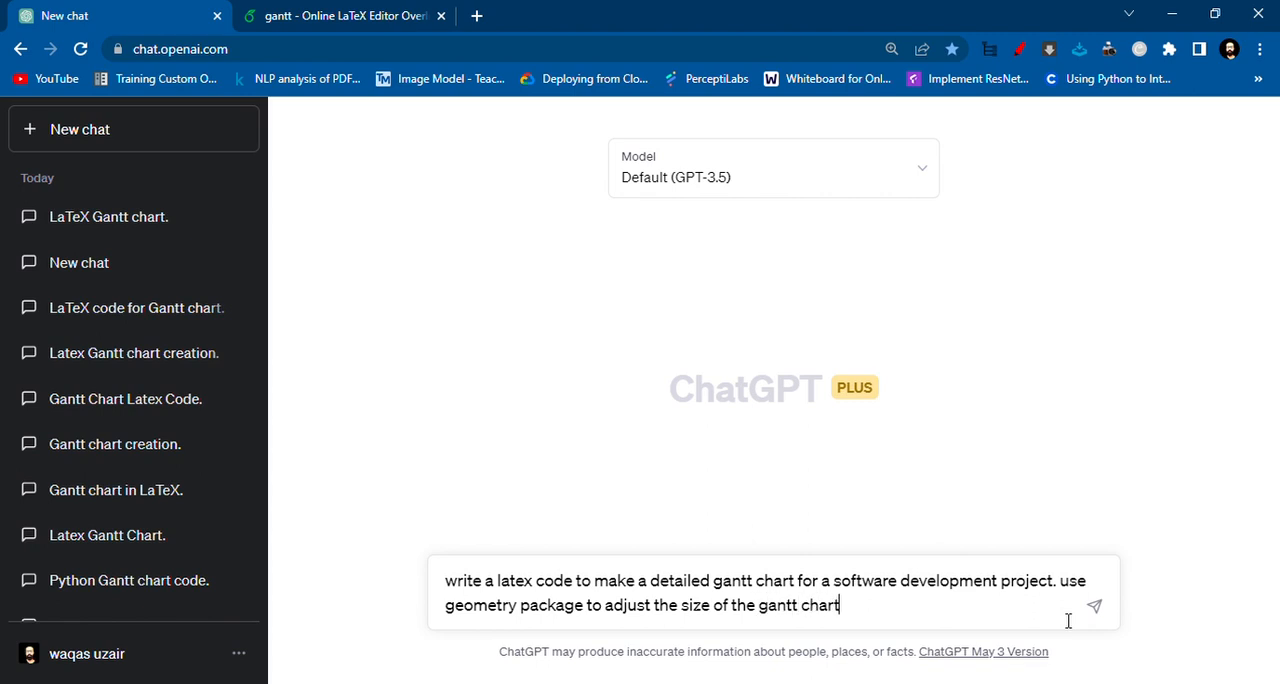
pyautogui.press('BackSpace')
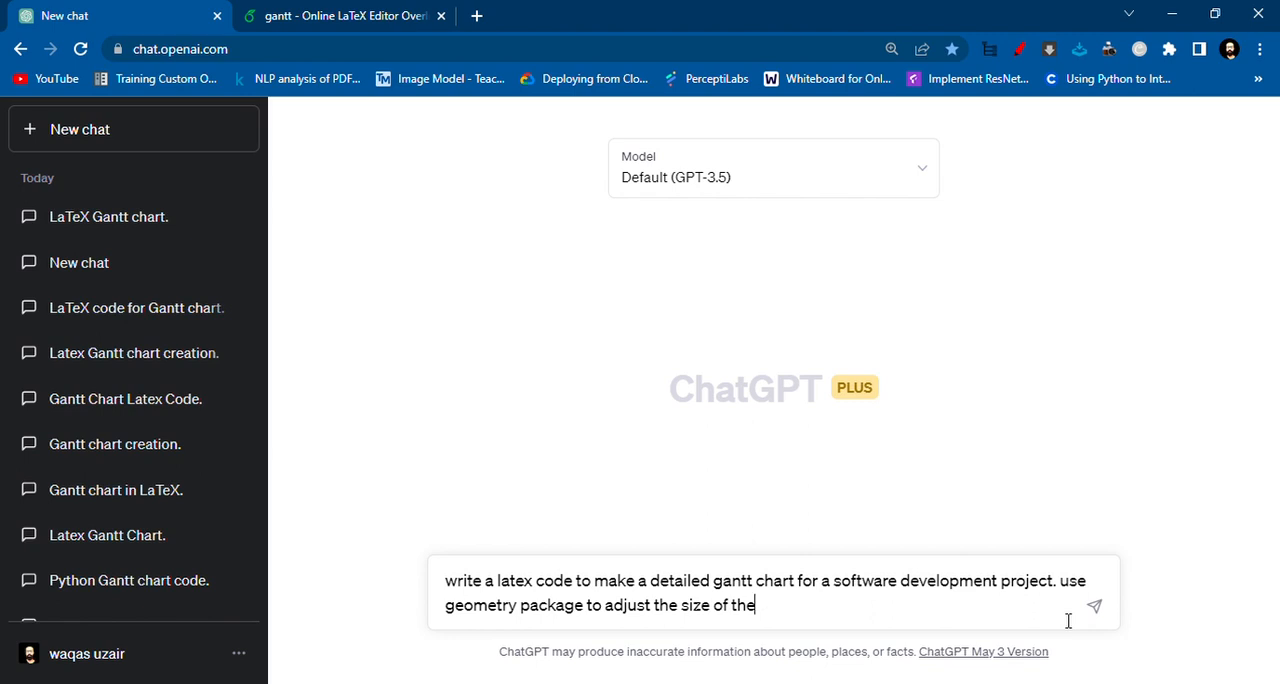
pyautogui.write('pap')
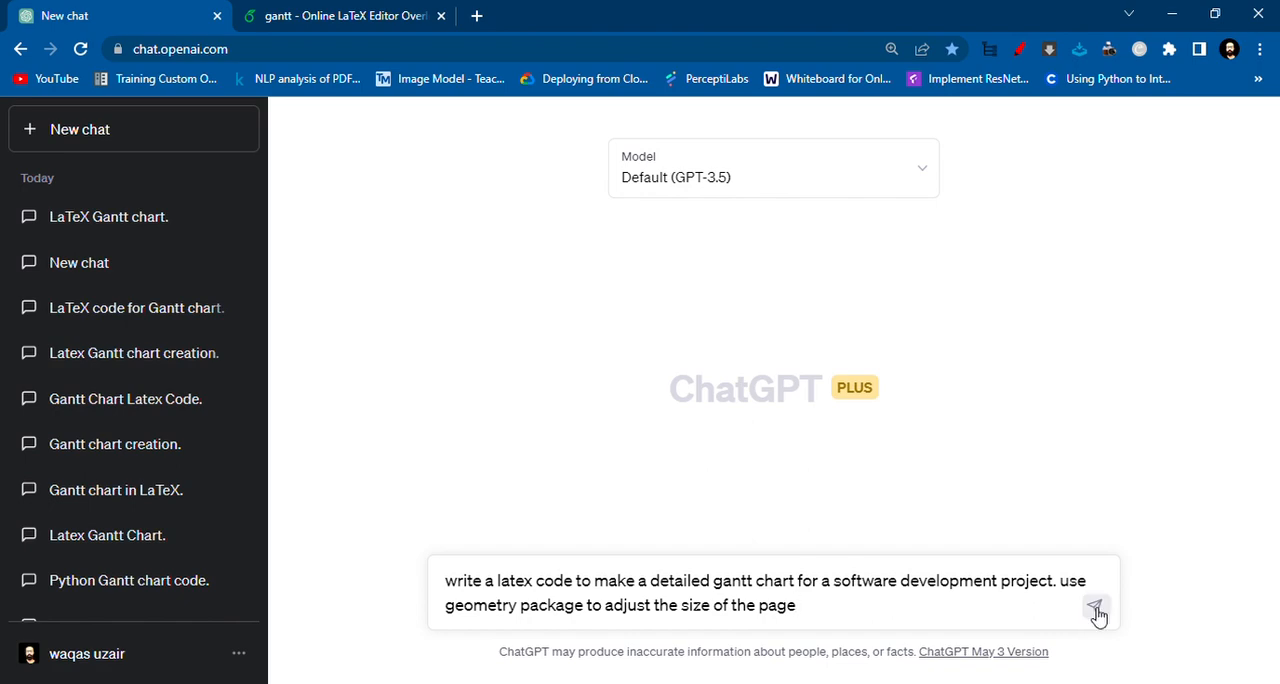
# Send the prompt and copy ChatGPT's pgfgantt LaTeX code from the response.
pyautogui.click(1096, 608)
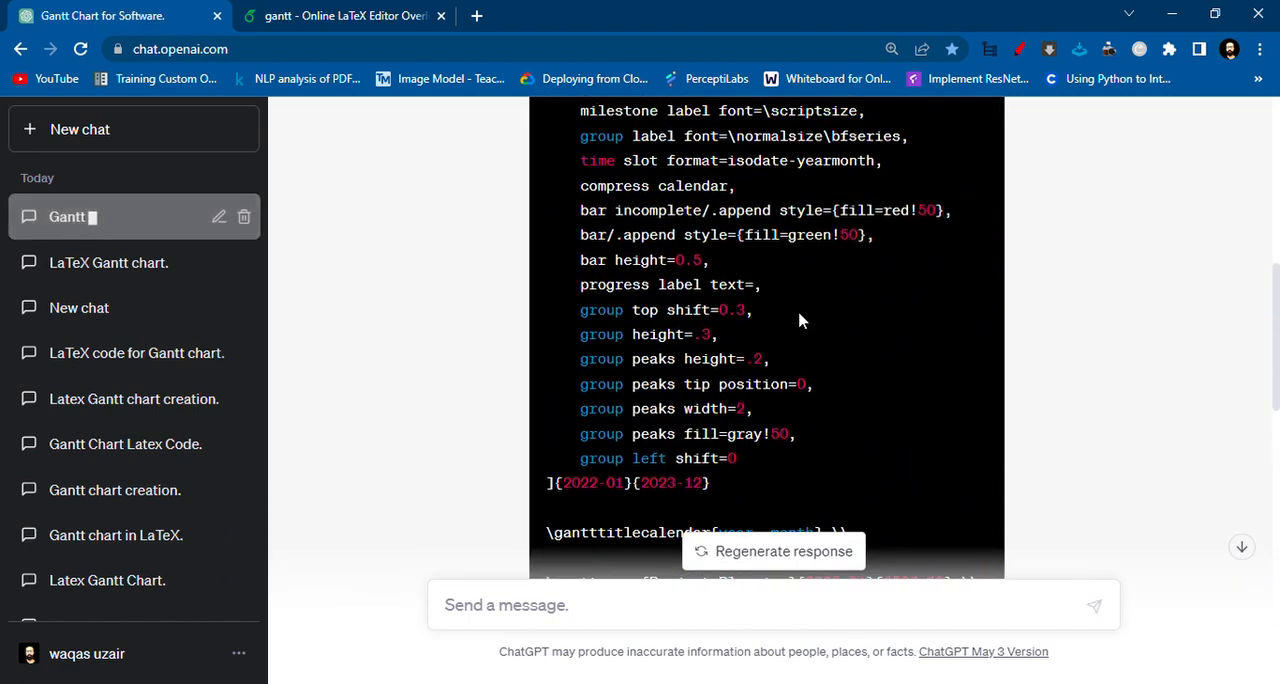
pyautogui.scroll(-3)
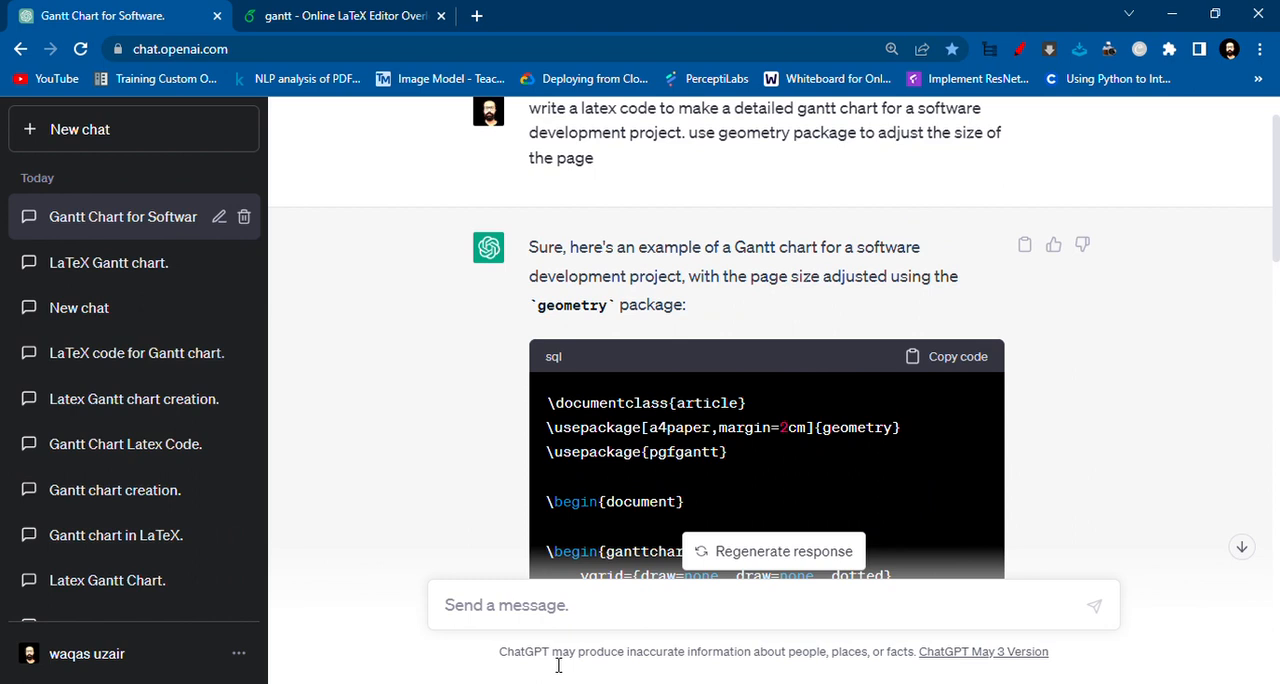
pyautogui.write('con')
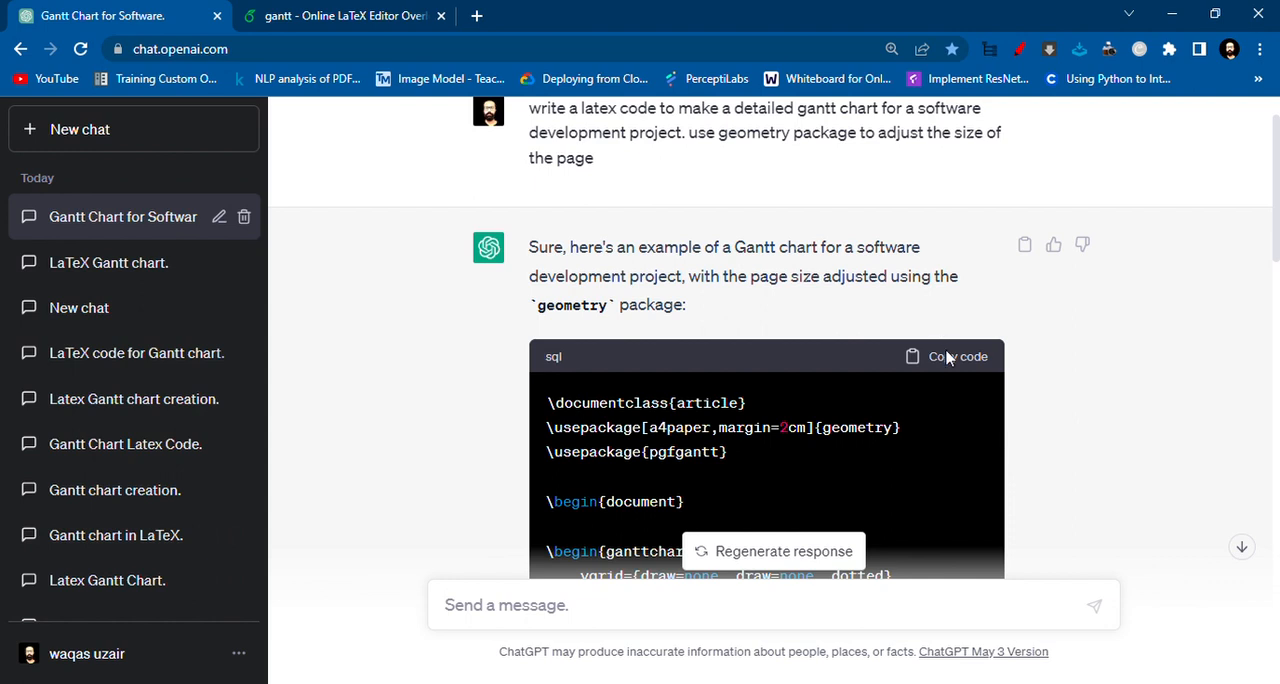
pyautogui.click(344, 16)
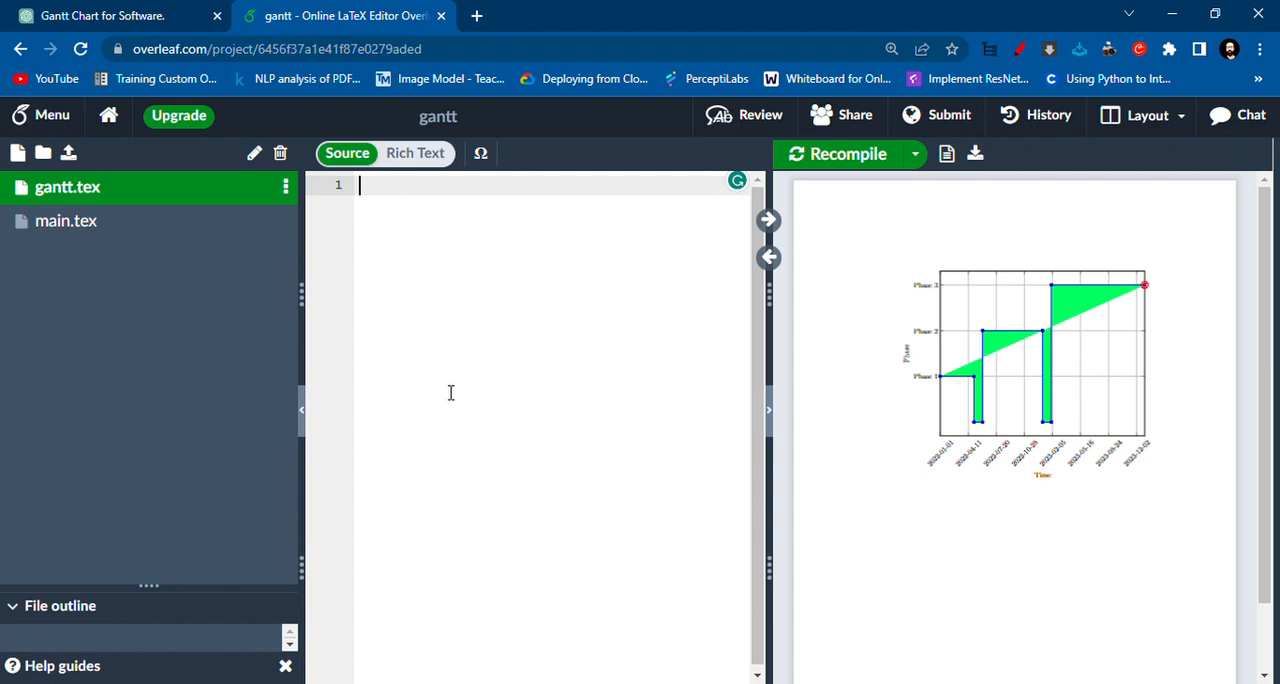
# Paste the ChatGPT code into gantt.tex and recompile to show the Gantt chart.
pyautogui.click(848, 154)
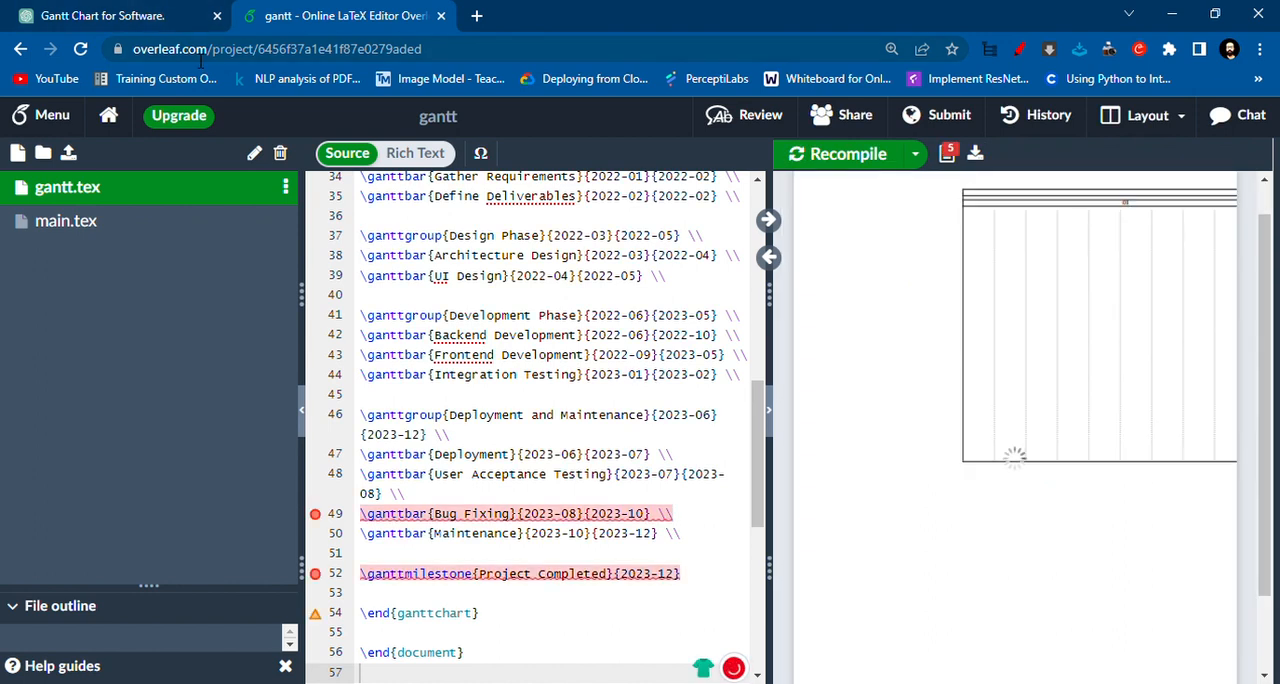
pyautogui.click(848, 154)
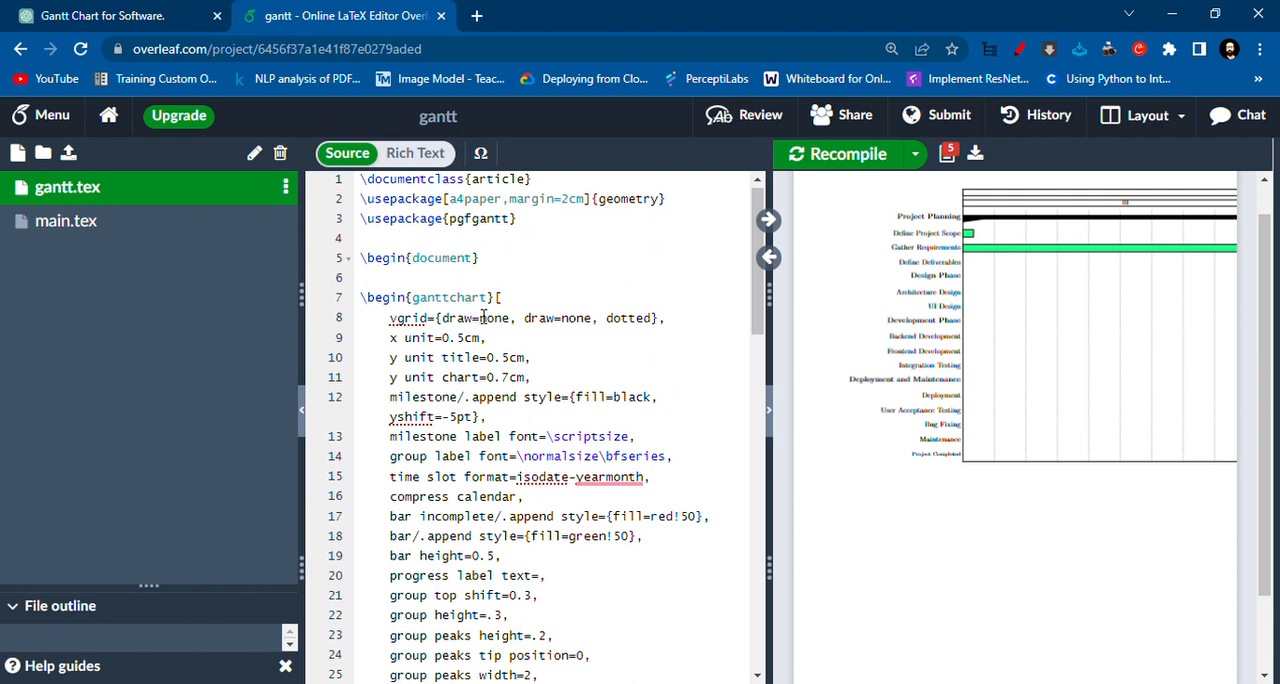
pyautogui.moveTo(478, 276)
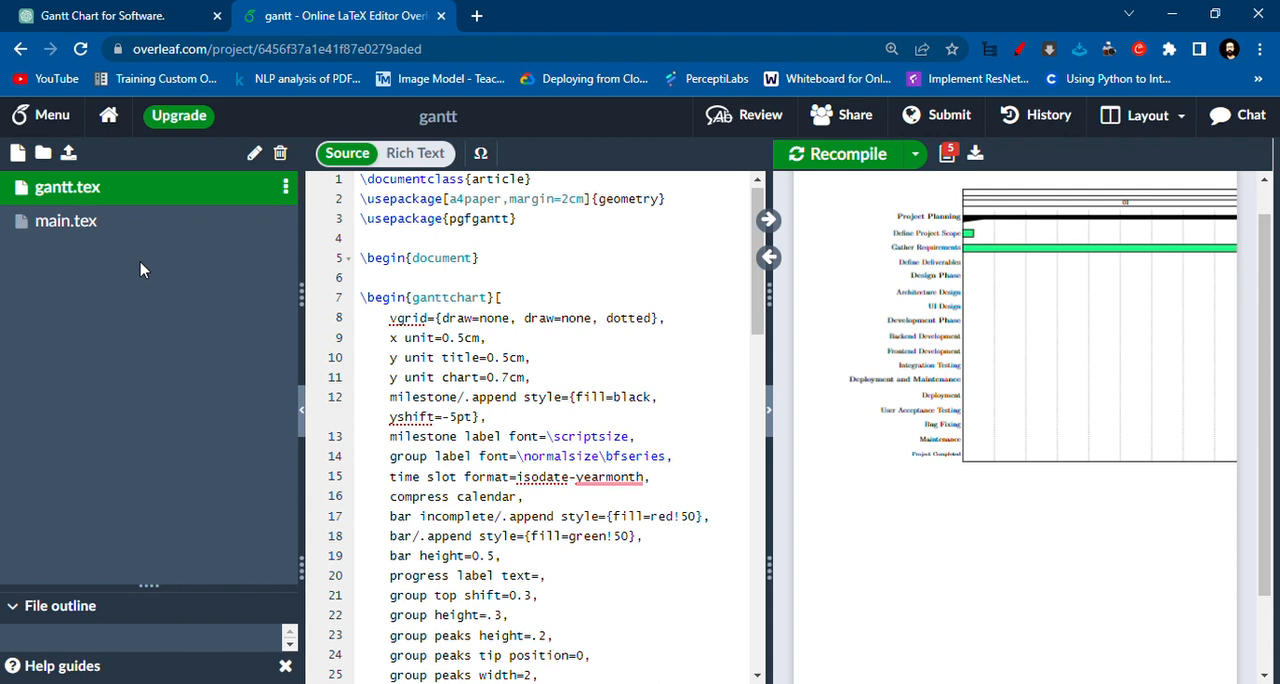
pyautogui.moveTo(16, 152)
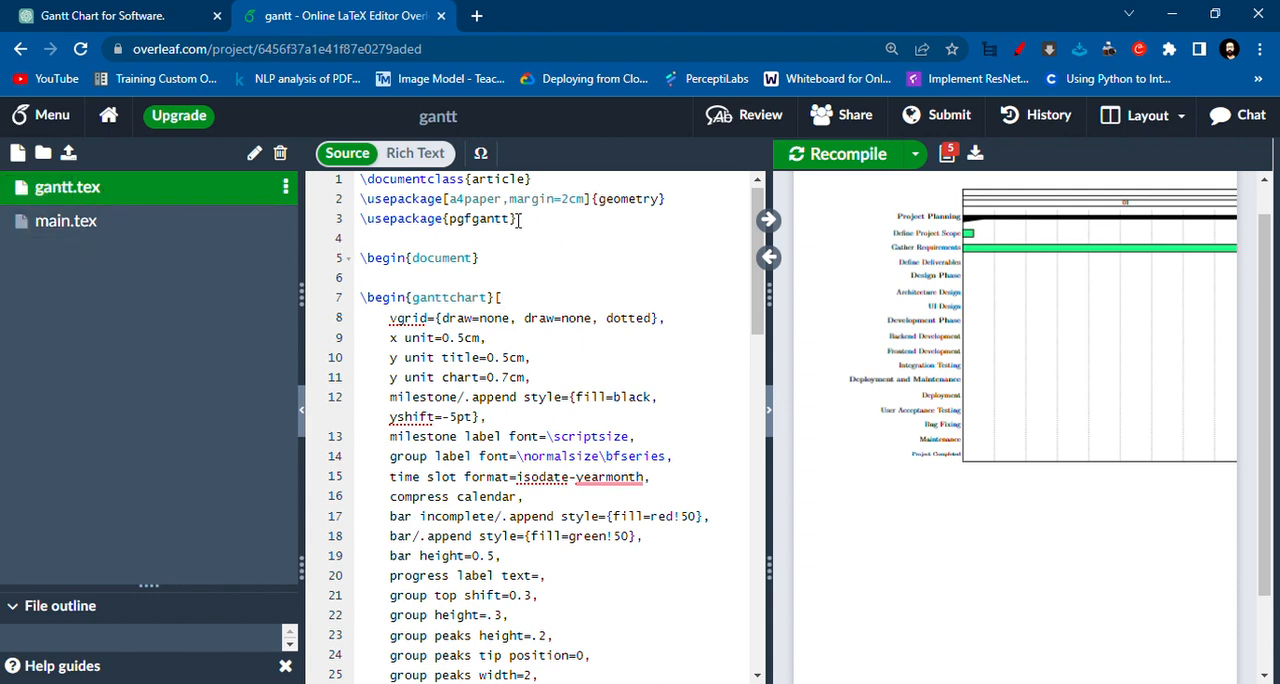
# Set x unit to 0.05cm, recompile, and select a4paper in the geometry options for replacement.
pyautogui.doubleClick(472, 198)
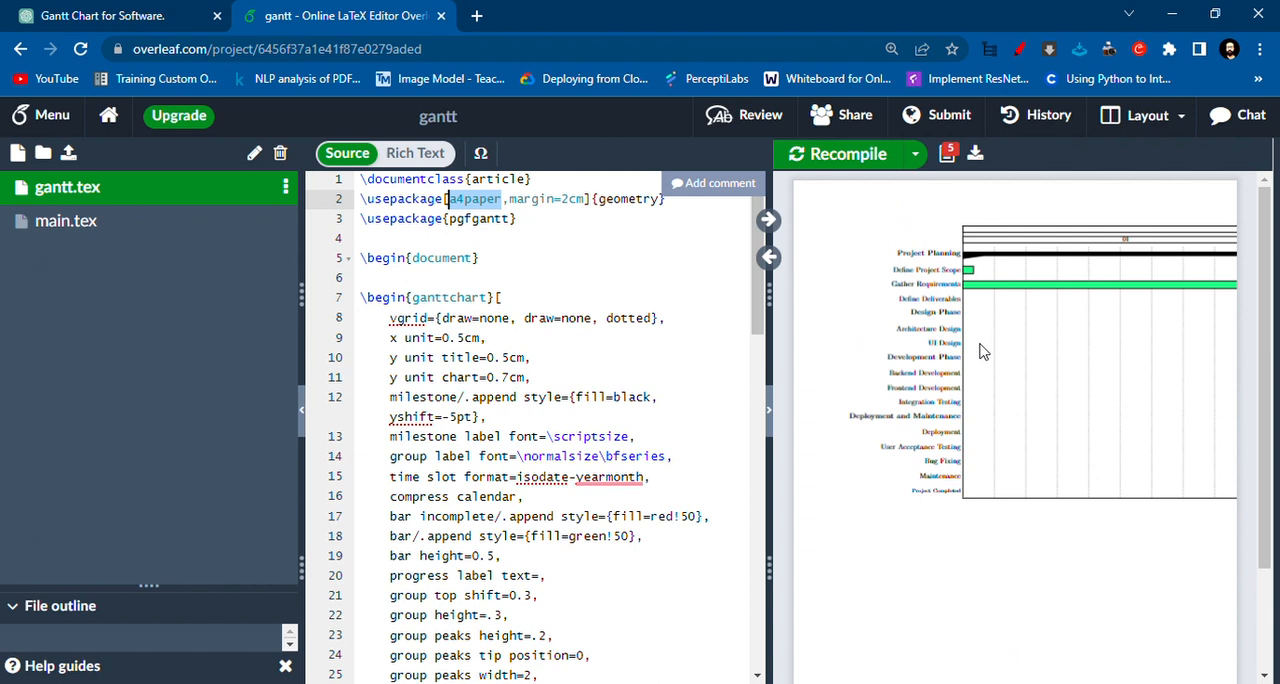
pyautogui.moveTo(800, 460)
pyautogui.write('0')
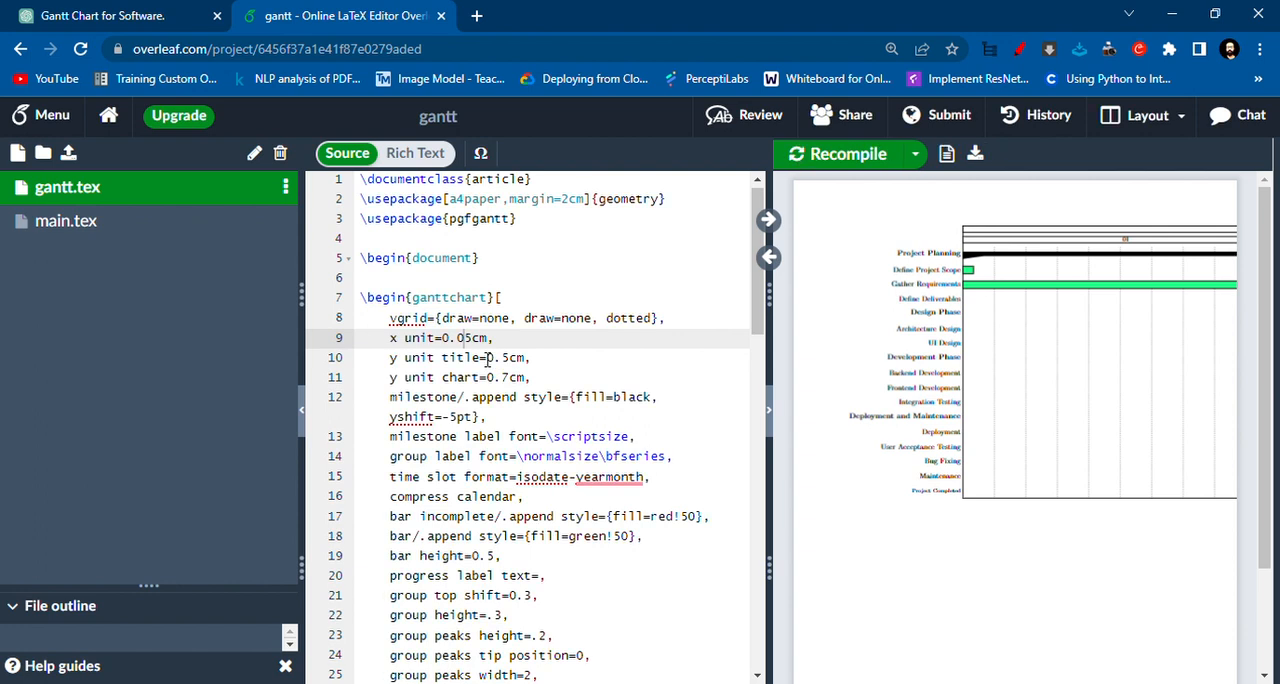
pyautogui.click(838, 154)
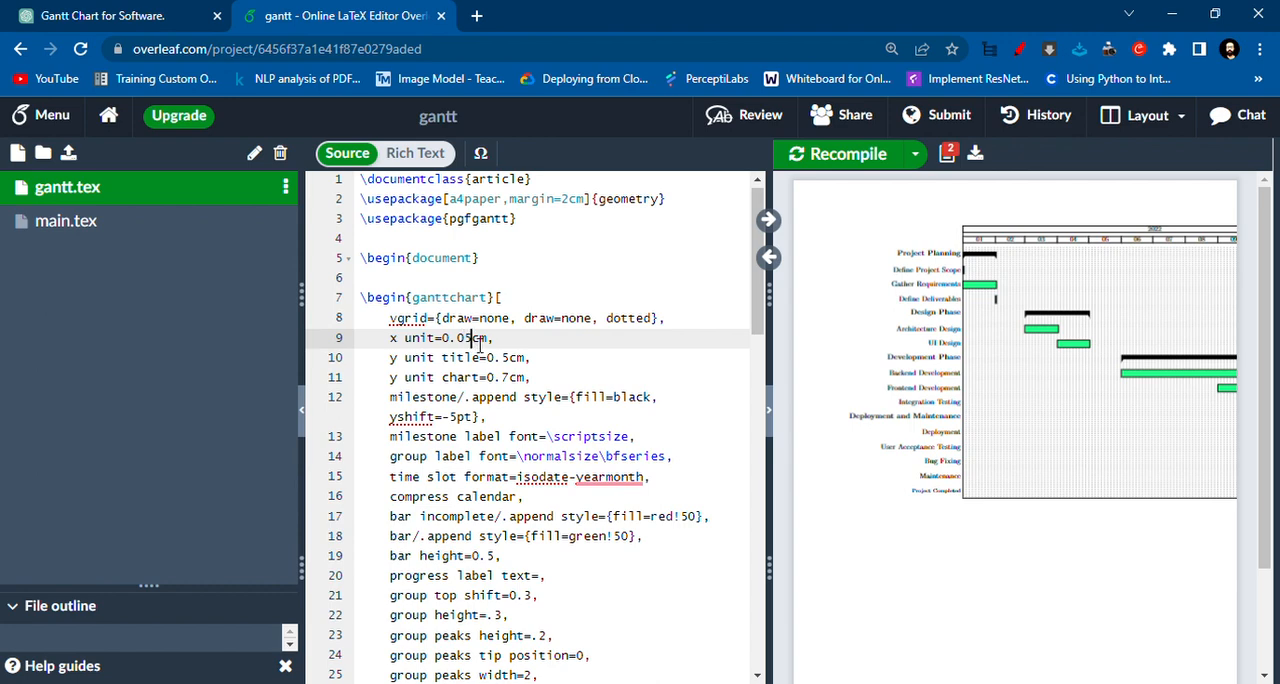
pyautogui.click(502, 198)
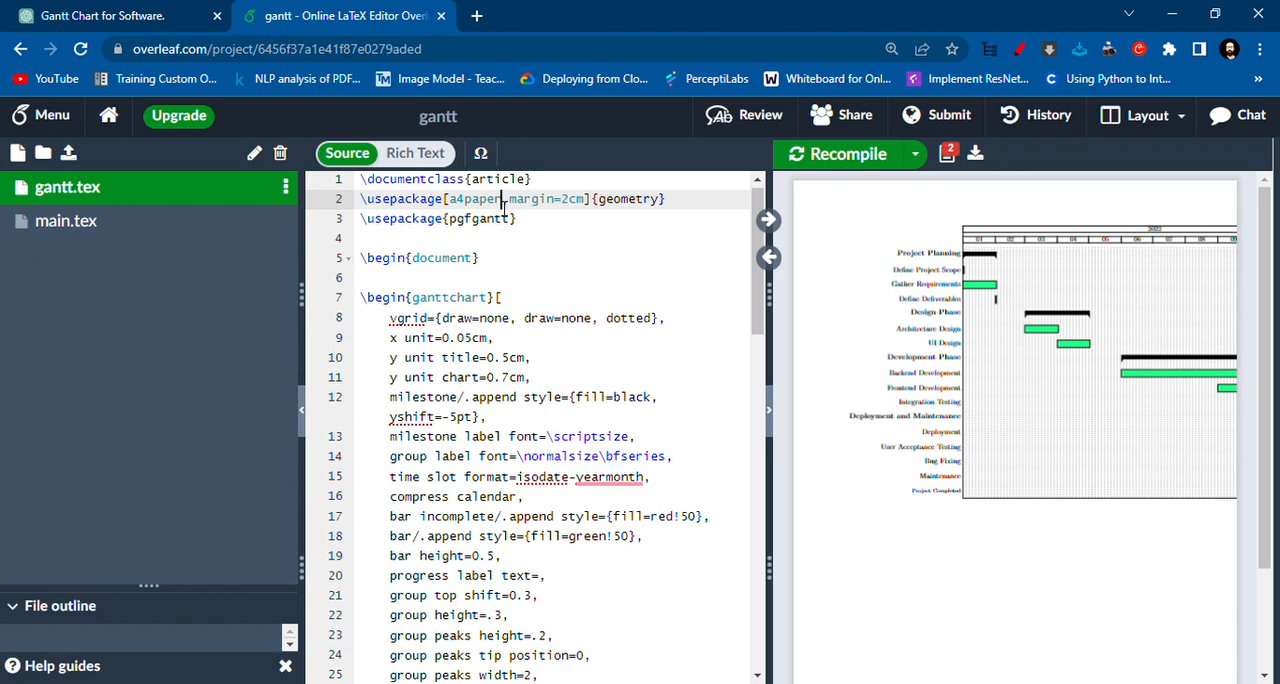
pyautogui.doubleClick(472, 198)
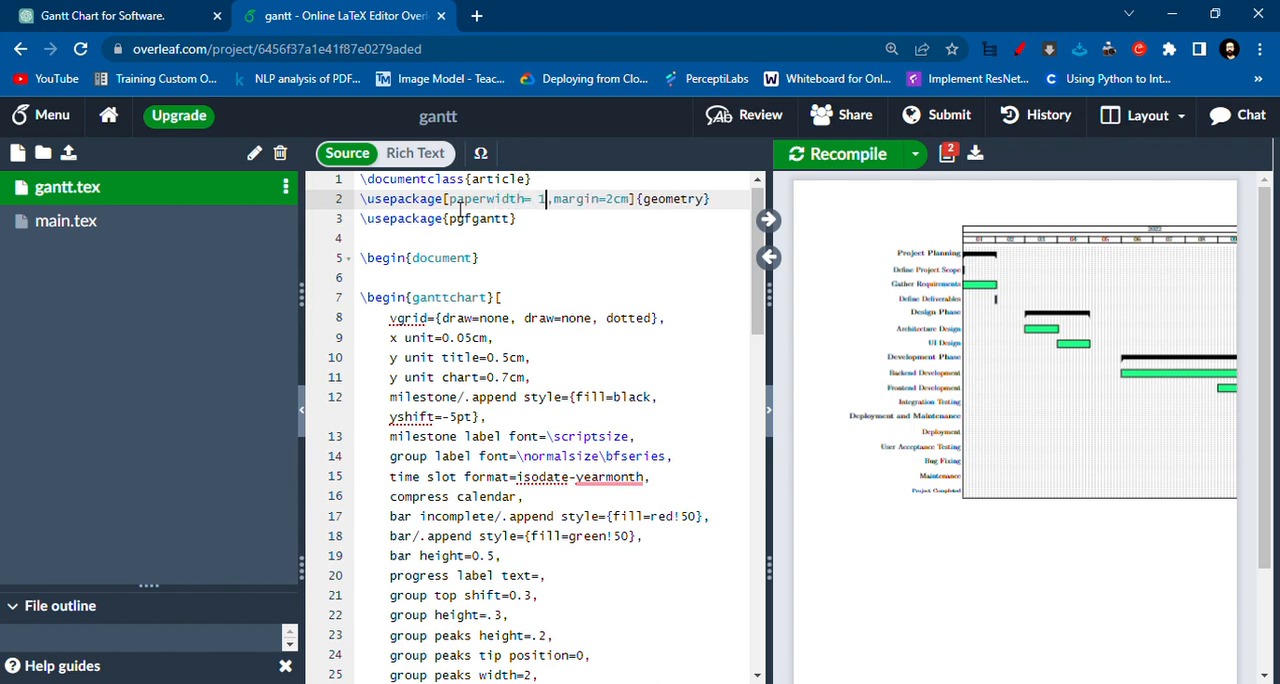
# Replace a4paper with paperwidth=18 in and paperheight 8 in, then recompile to a wide page.
pyautogui.write('8 in,')
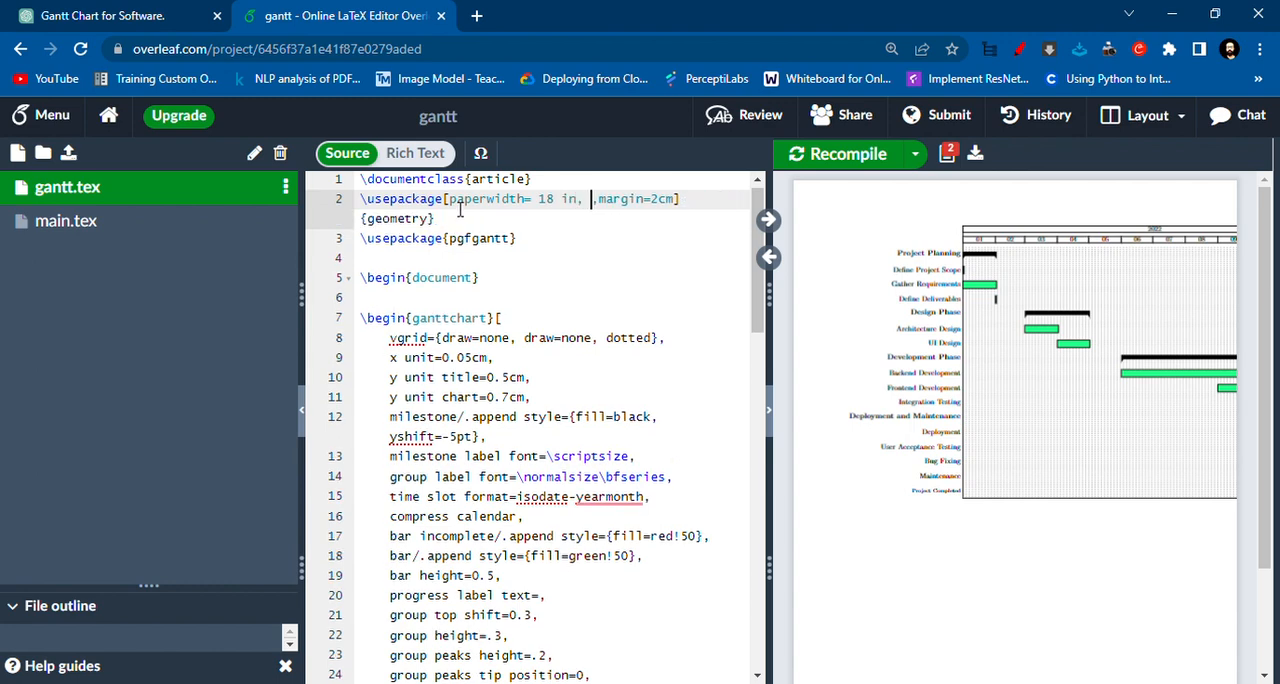
pyautogui.write('paperheight 8 in')
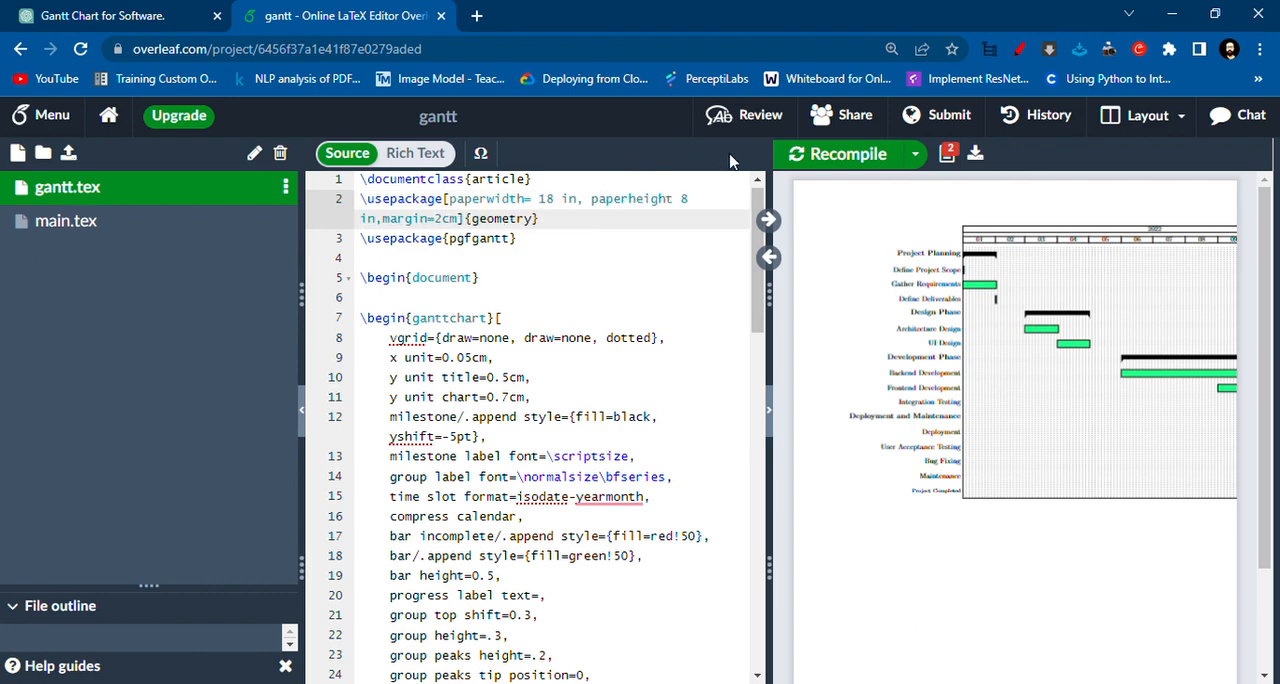
pyautogui.click(848, 152)
pyautogui.write('1')
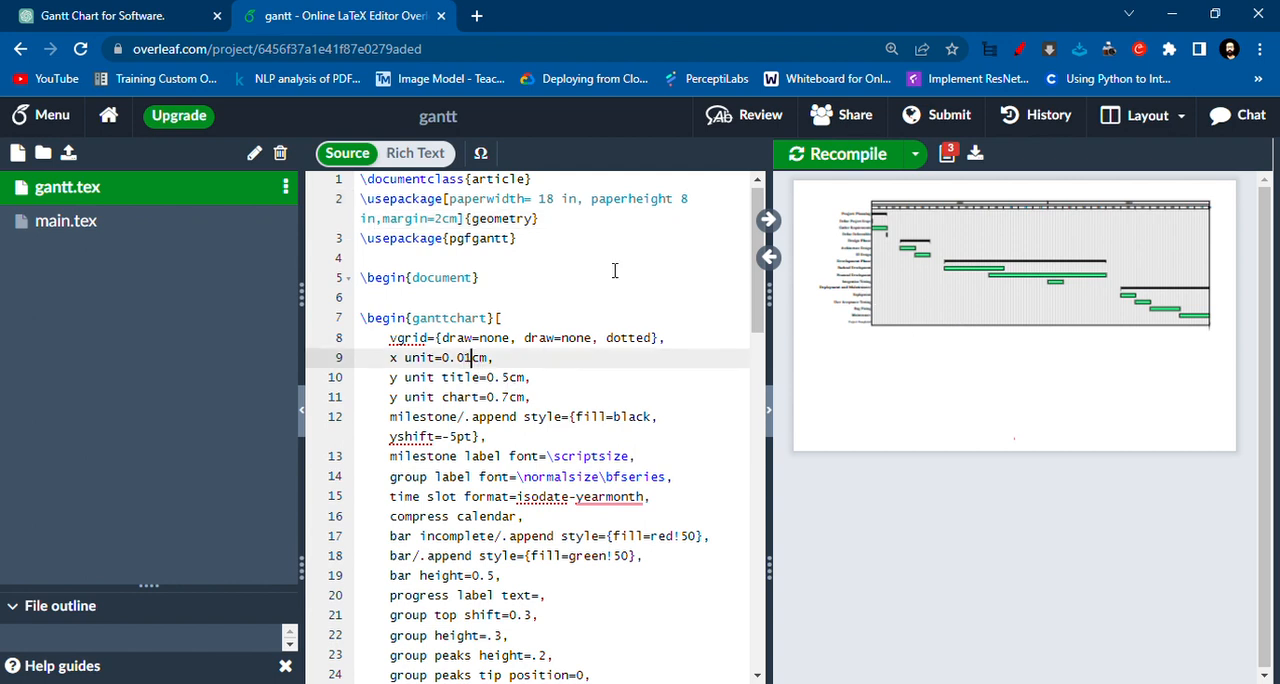
# Set x unit to 0.04cm and paperheight to 6.5 in, then recompile the chart.
pyautogui.click(838, 154)
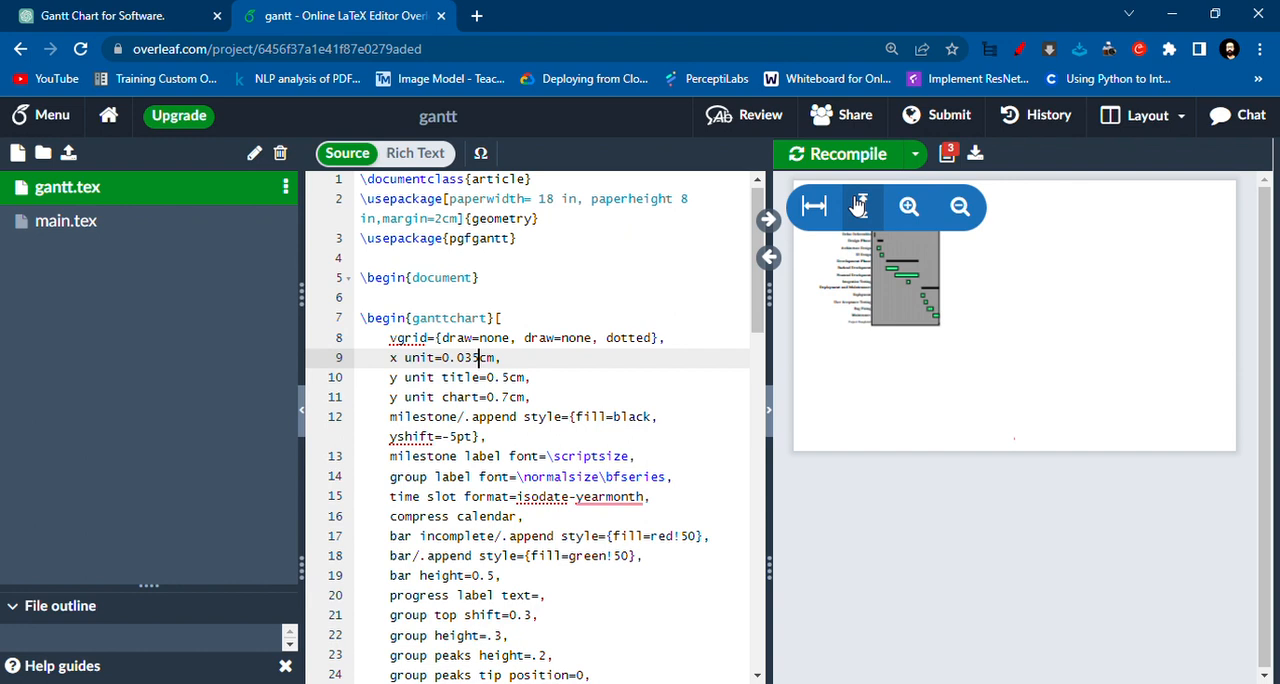
pyautogui.click(840, 154)
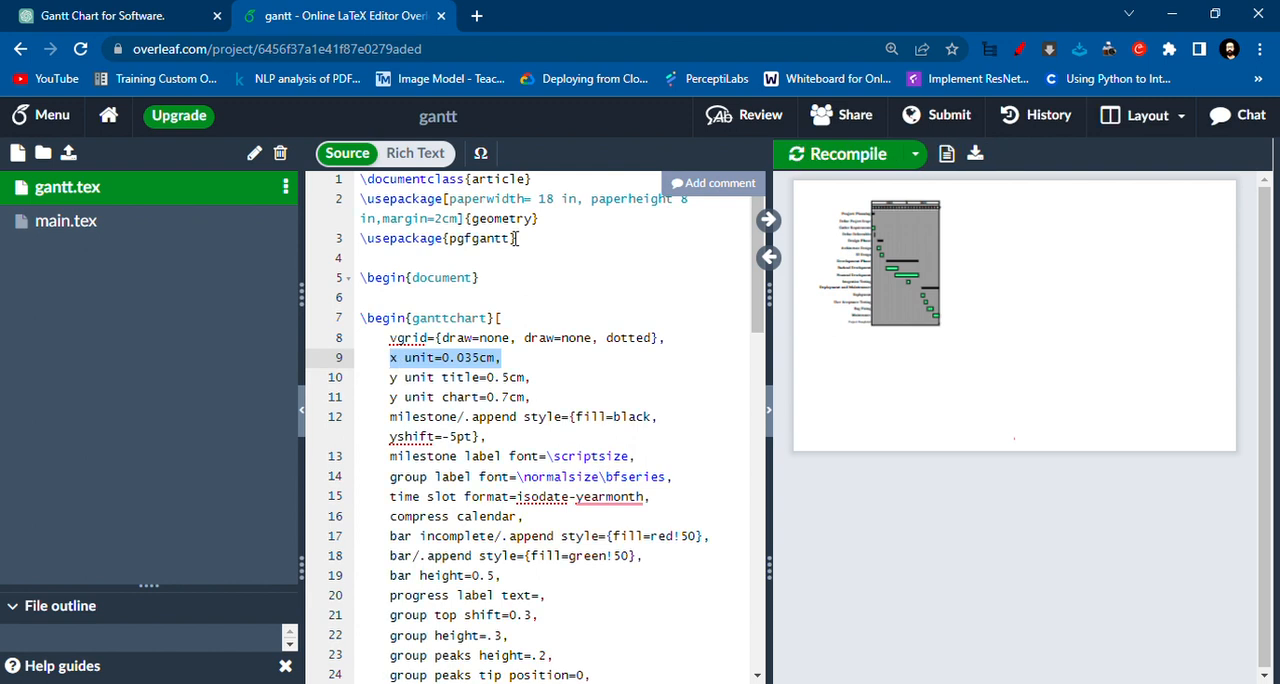
pyautogui.click(840, 154)
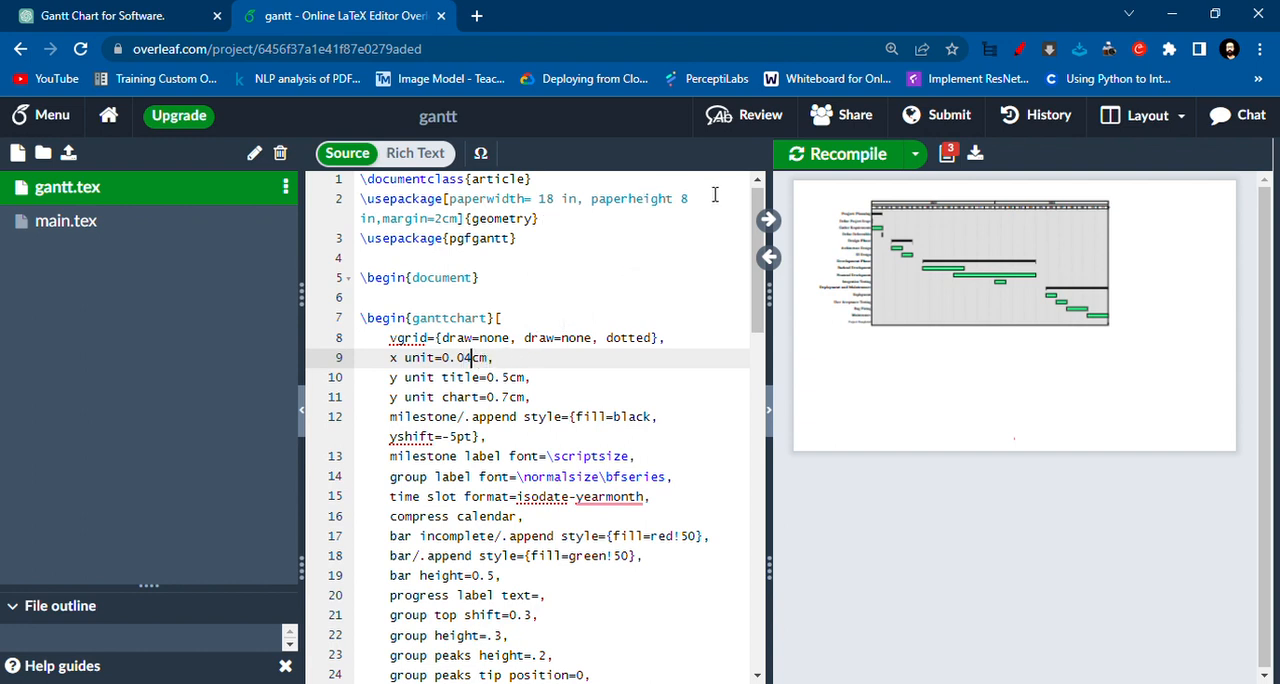
pyautogui.click(684, 198)
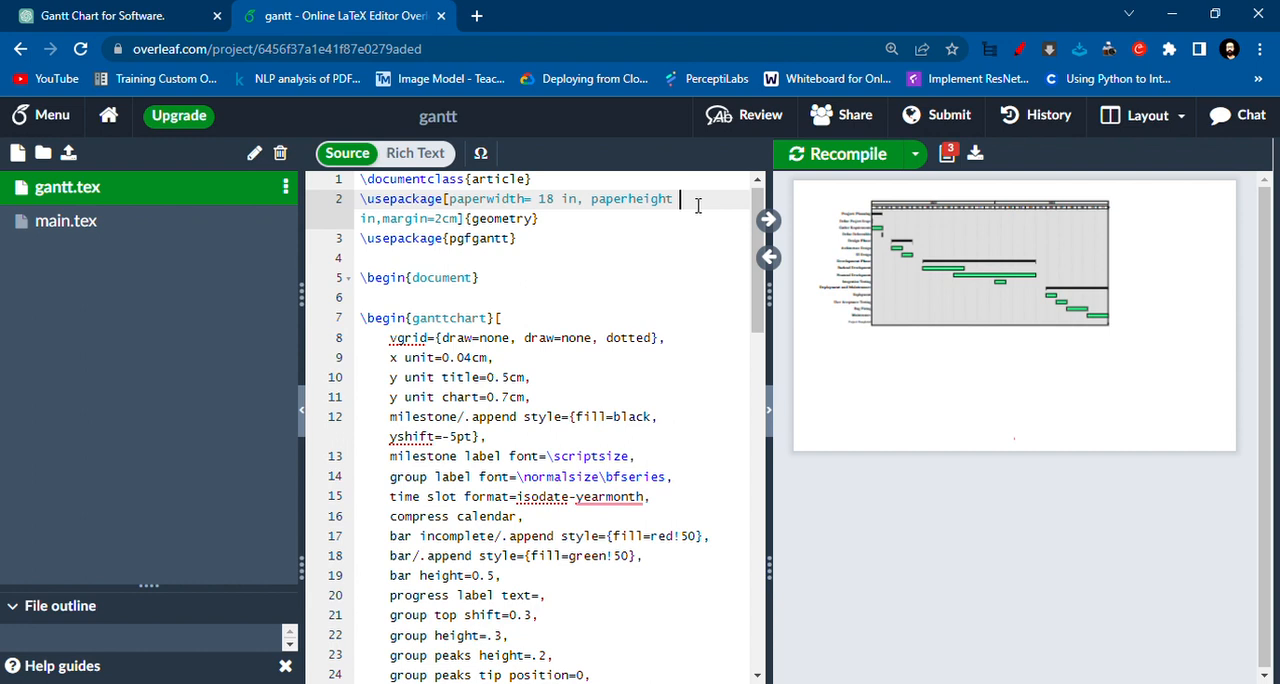
pyautogui.write('6.5')
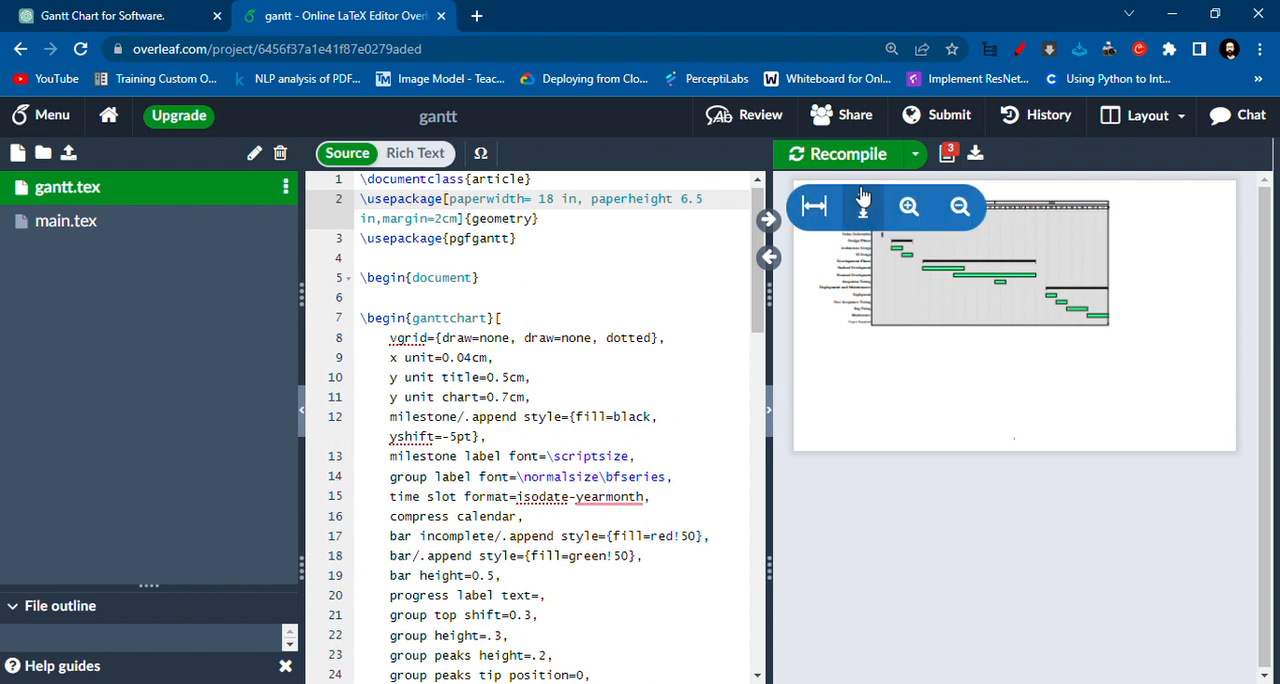
pyautogui.click(842, 152)
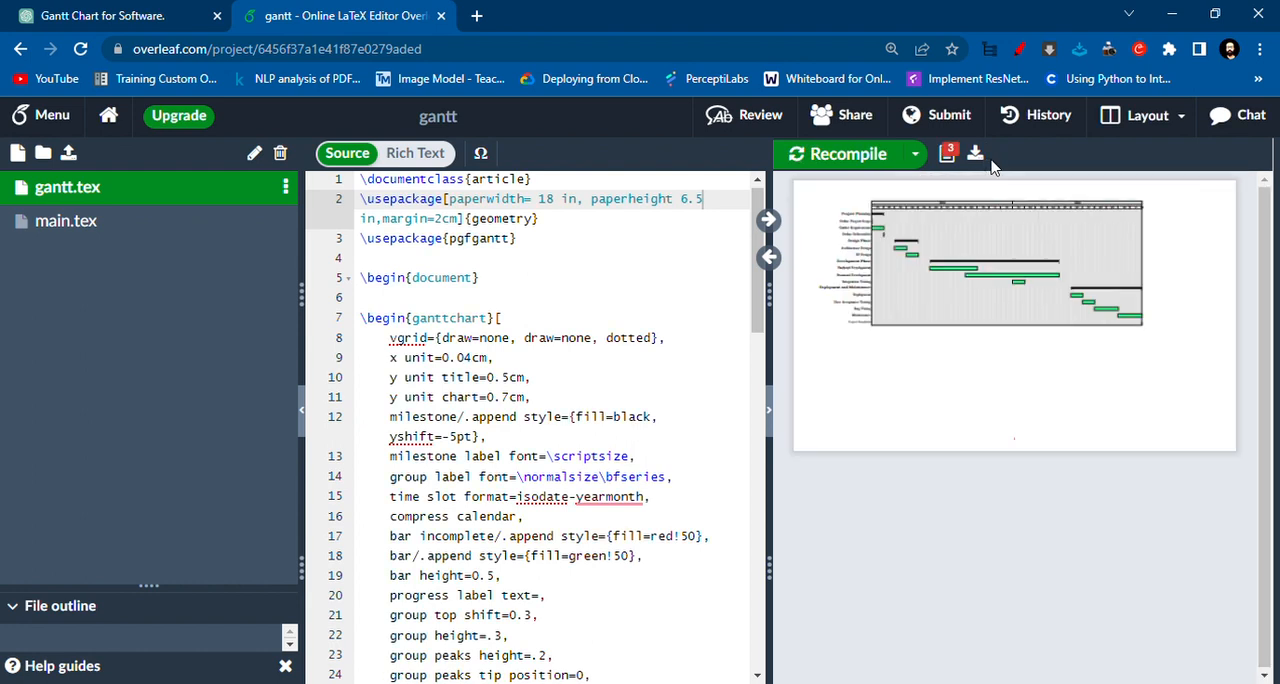
# Download the compiled PDF and view gantt (5).pdf in Chrome.
pyautogui.click(976, 152)
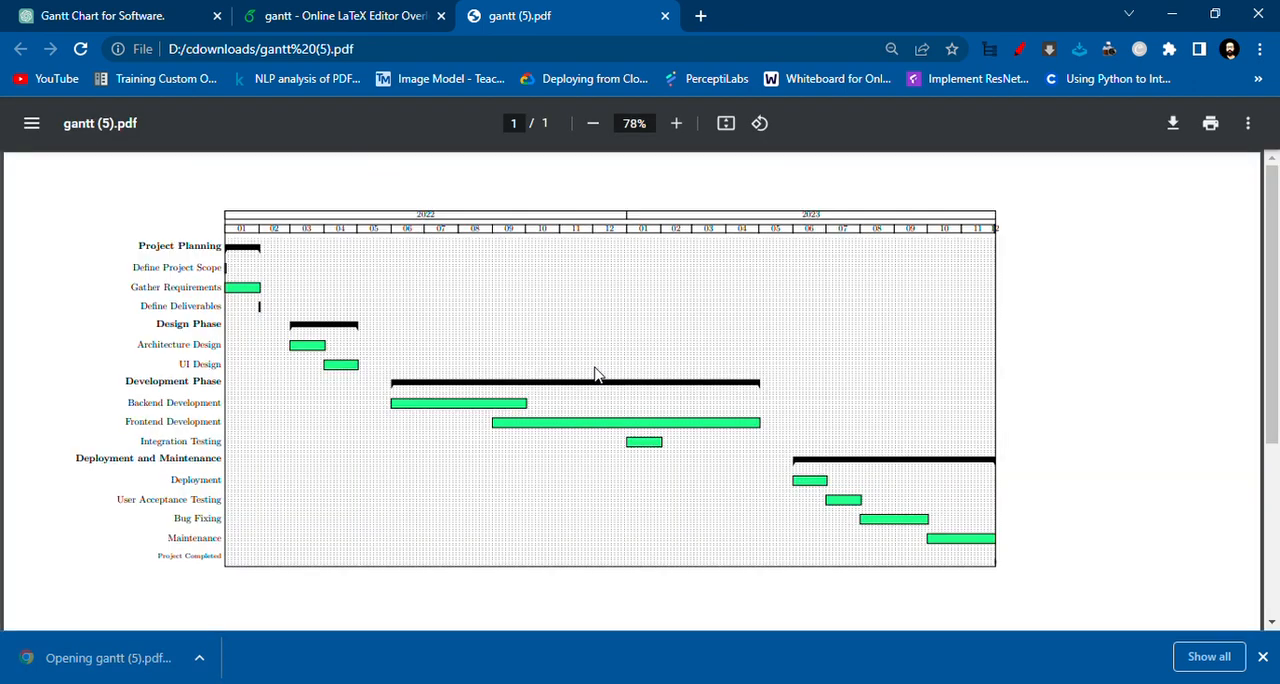
pyautogui.moveTo(1006, 528)
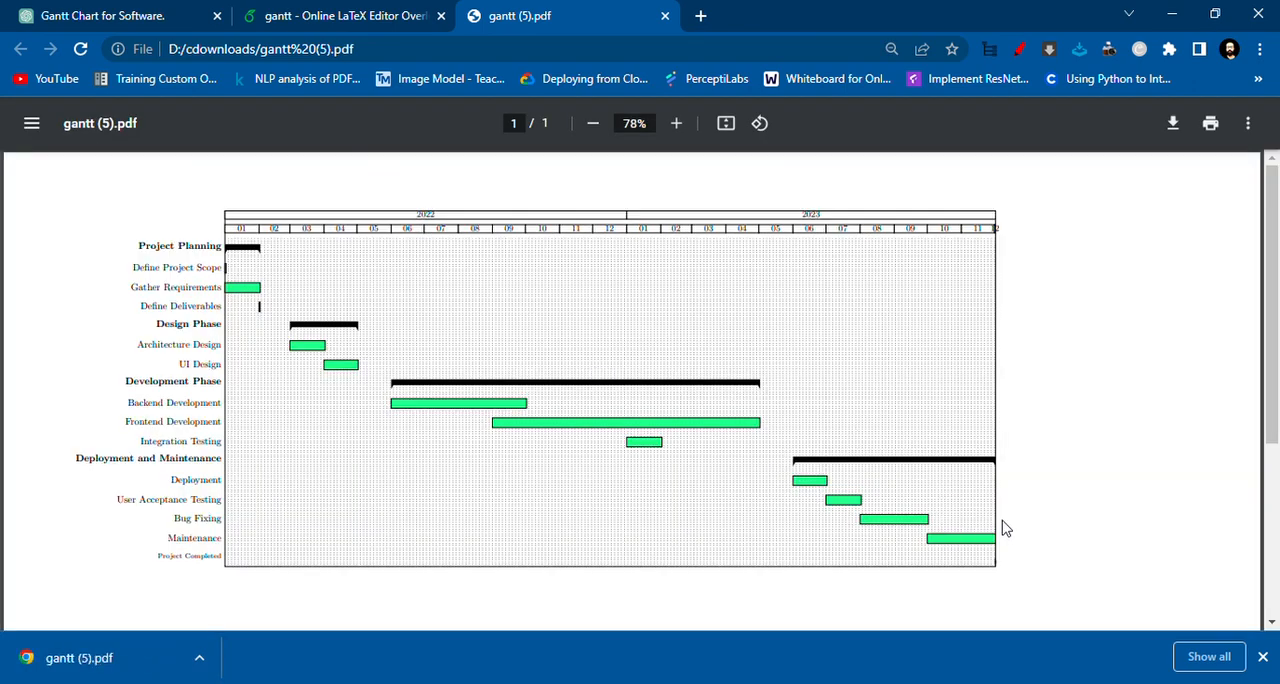
pyautogui.moveTo(1100, 308)
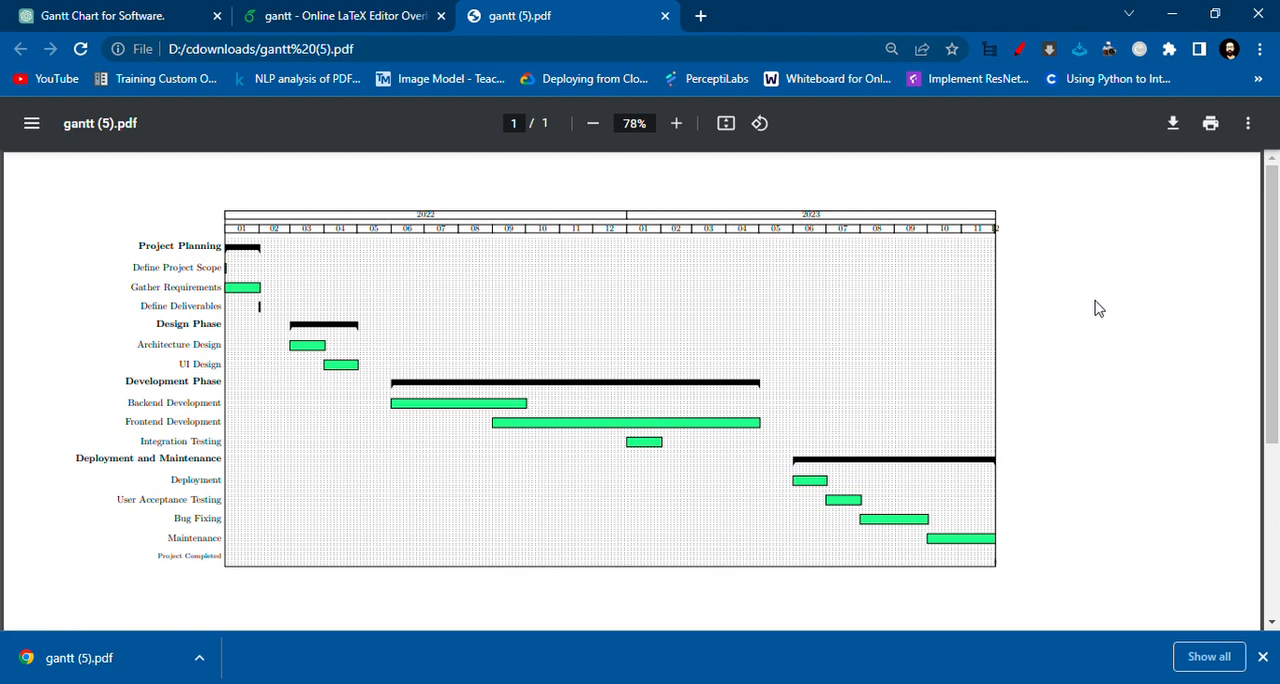